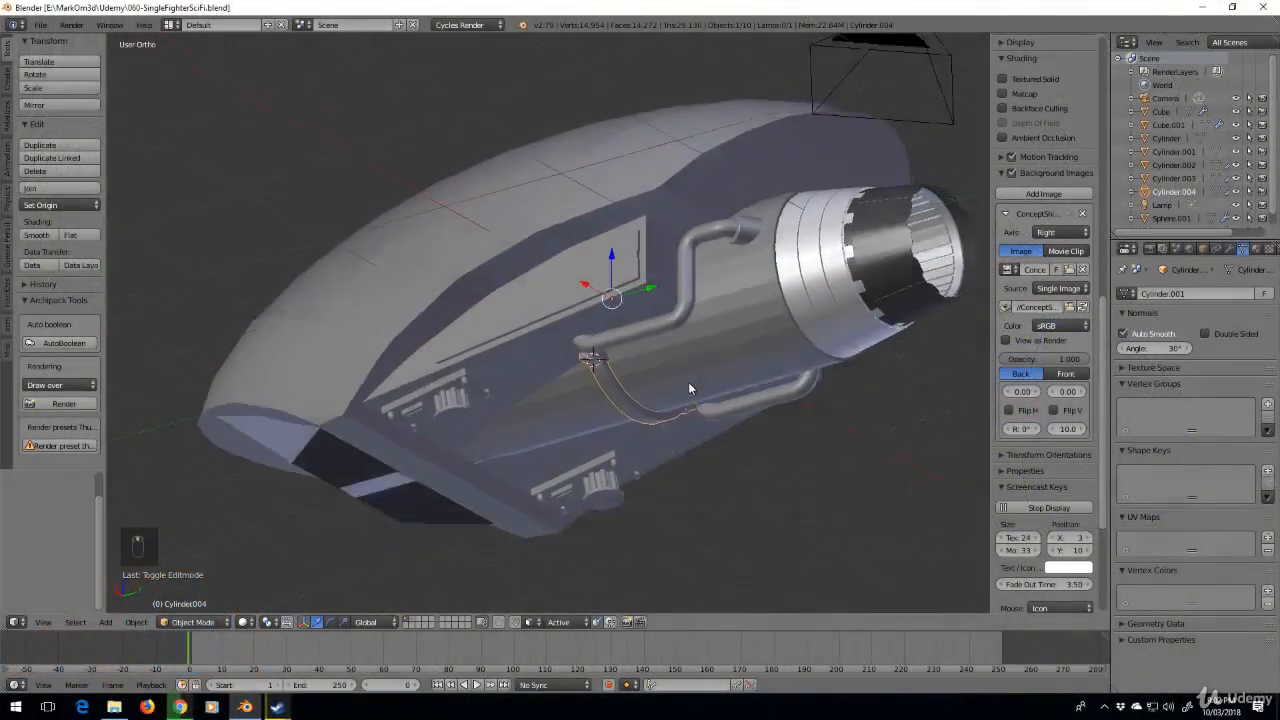
Enter Edit Mode on the engine Cylinder to work on its mesh.
key("Tab")
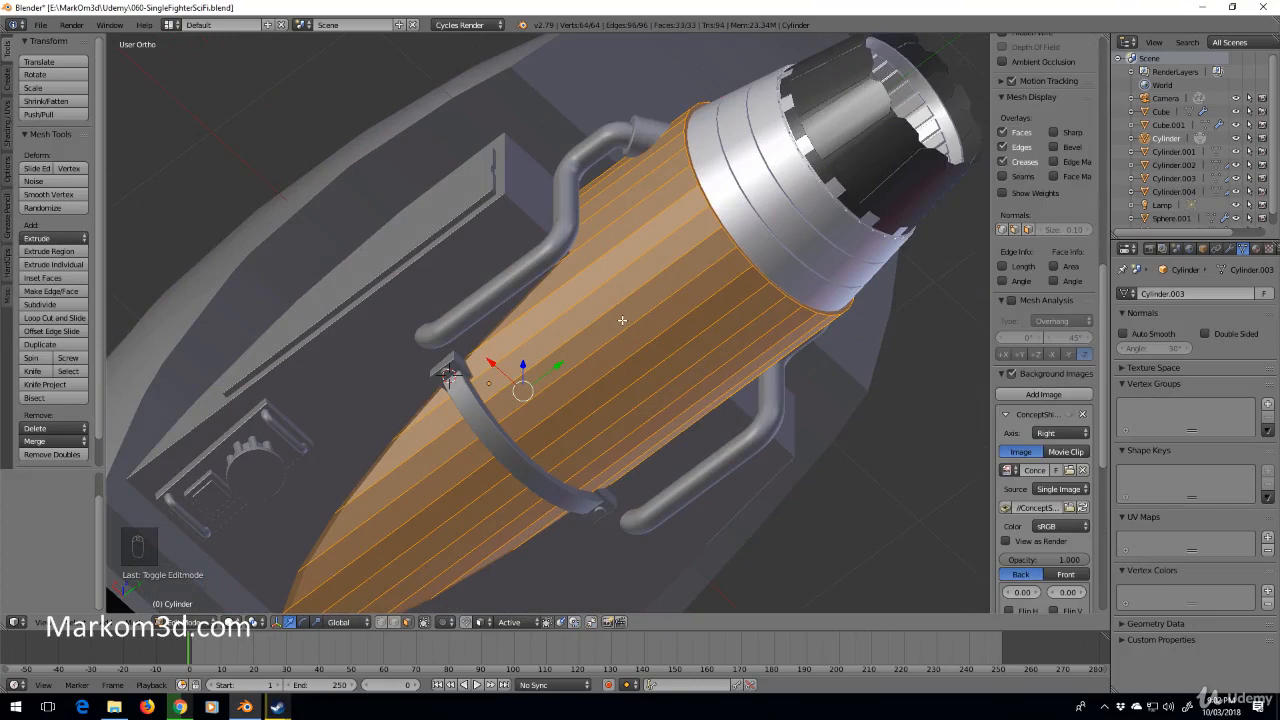
mouse_move(458, 343)
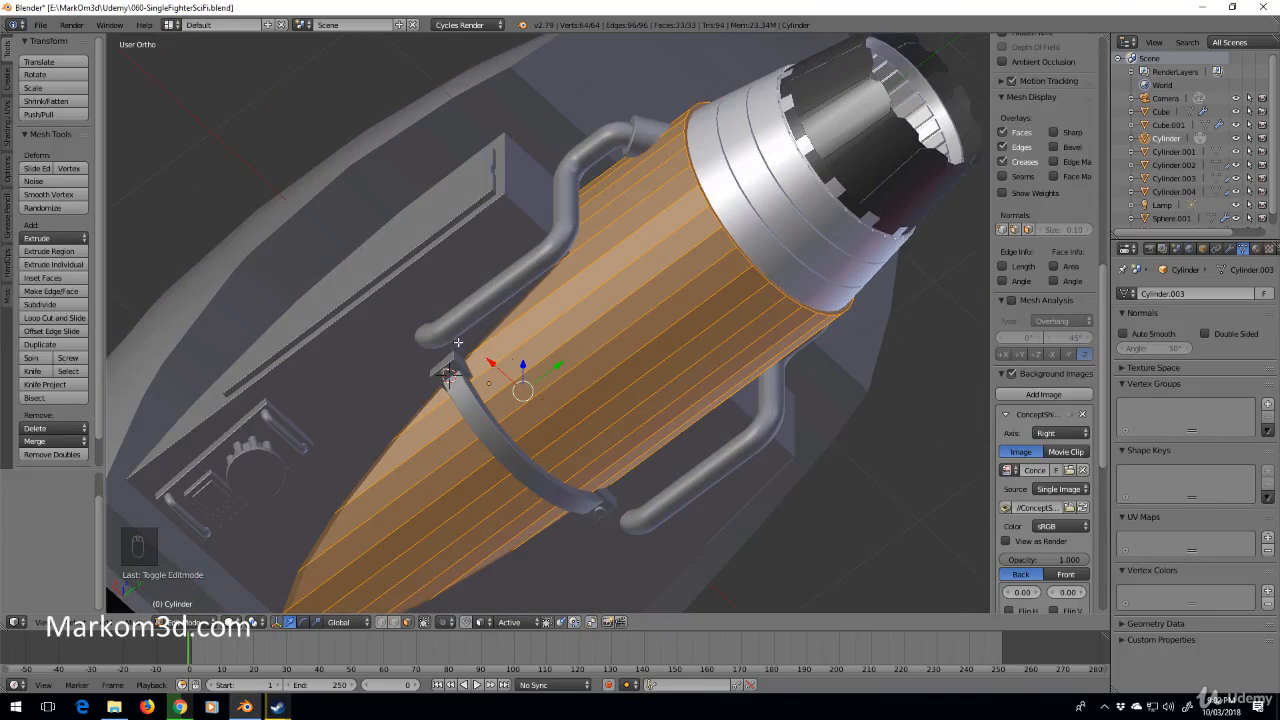
mouse_move(381, 498)
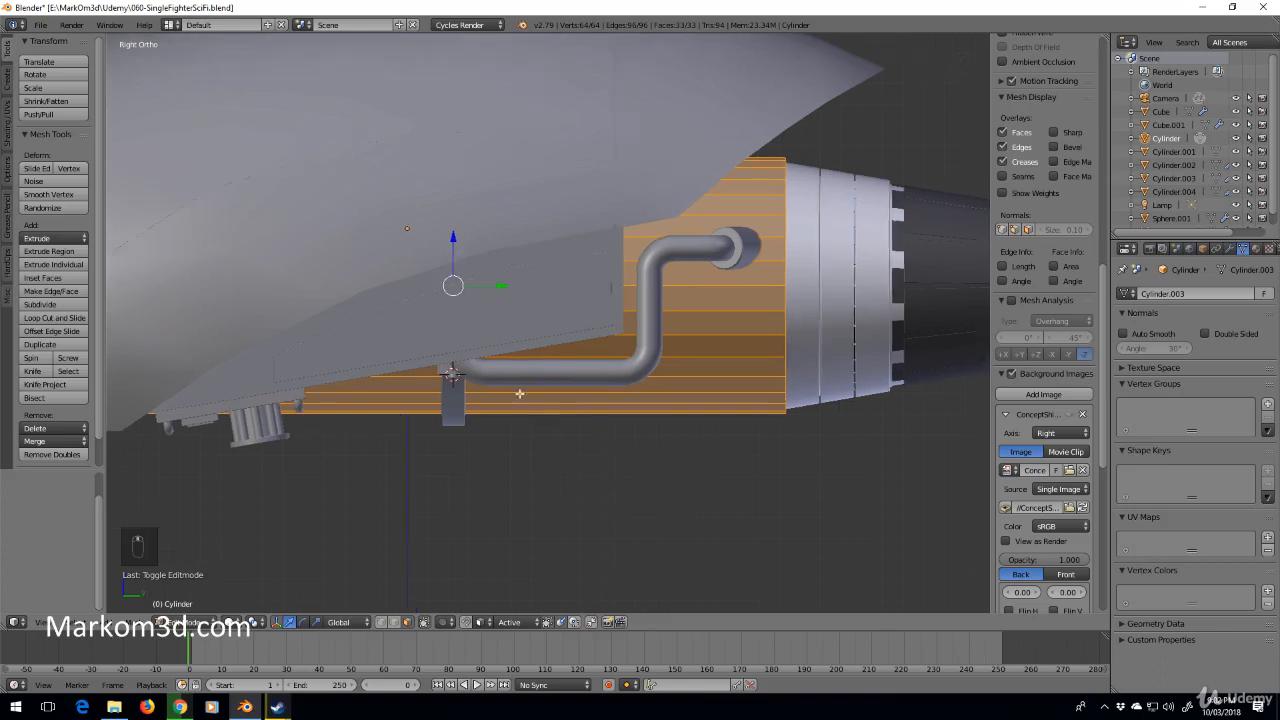
Extrude the selected underside faces downward into a small scaled block.
key("ctrl+r")
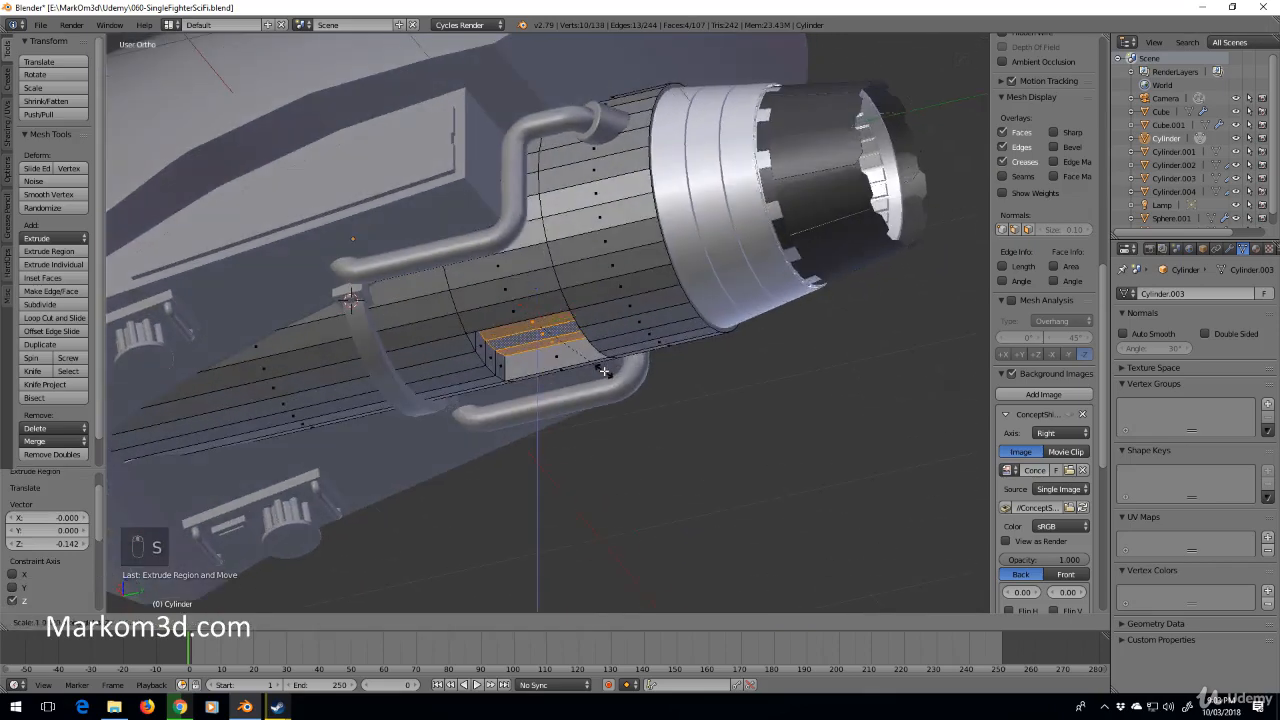
Give the cylinder a Bevel modifier at width 0.005 limited by Angle, shade smooth, and bring up snapping.
key("Tab")
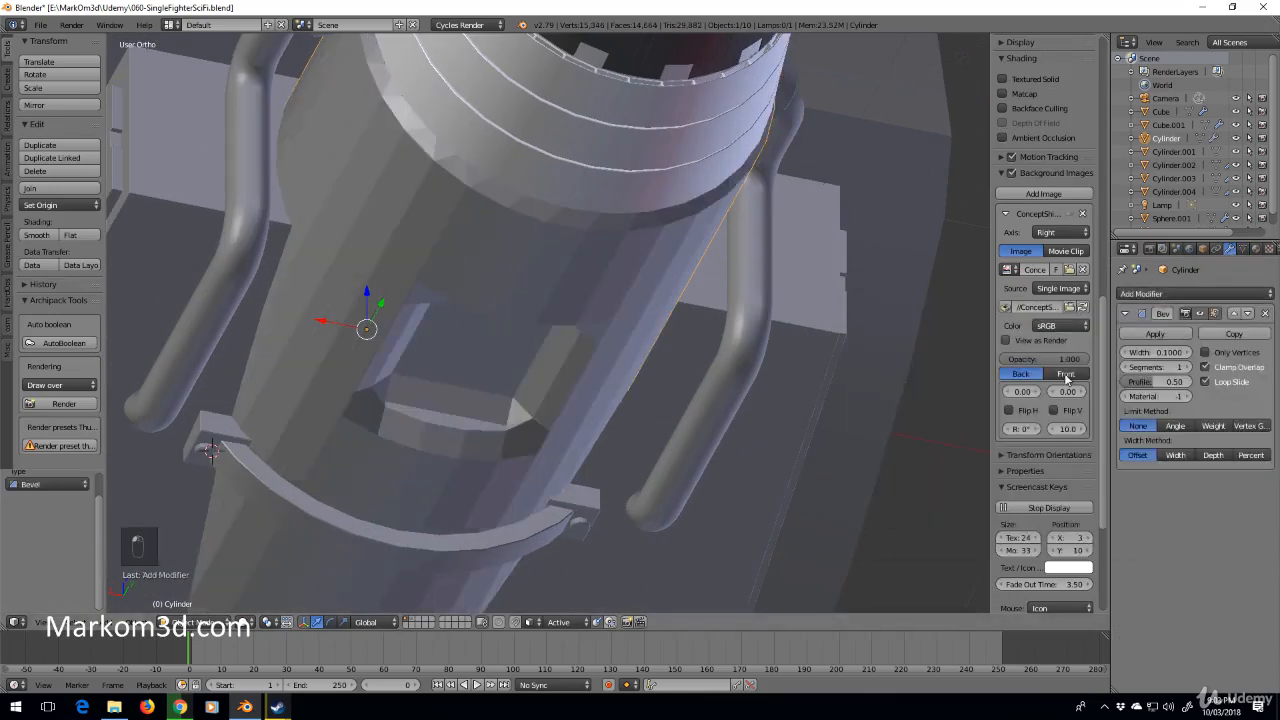
left_click(1174, 425)
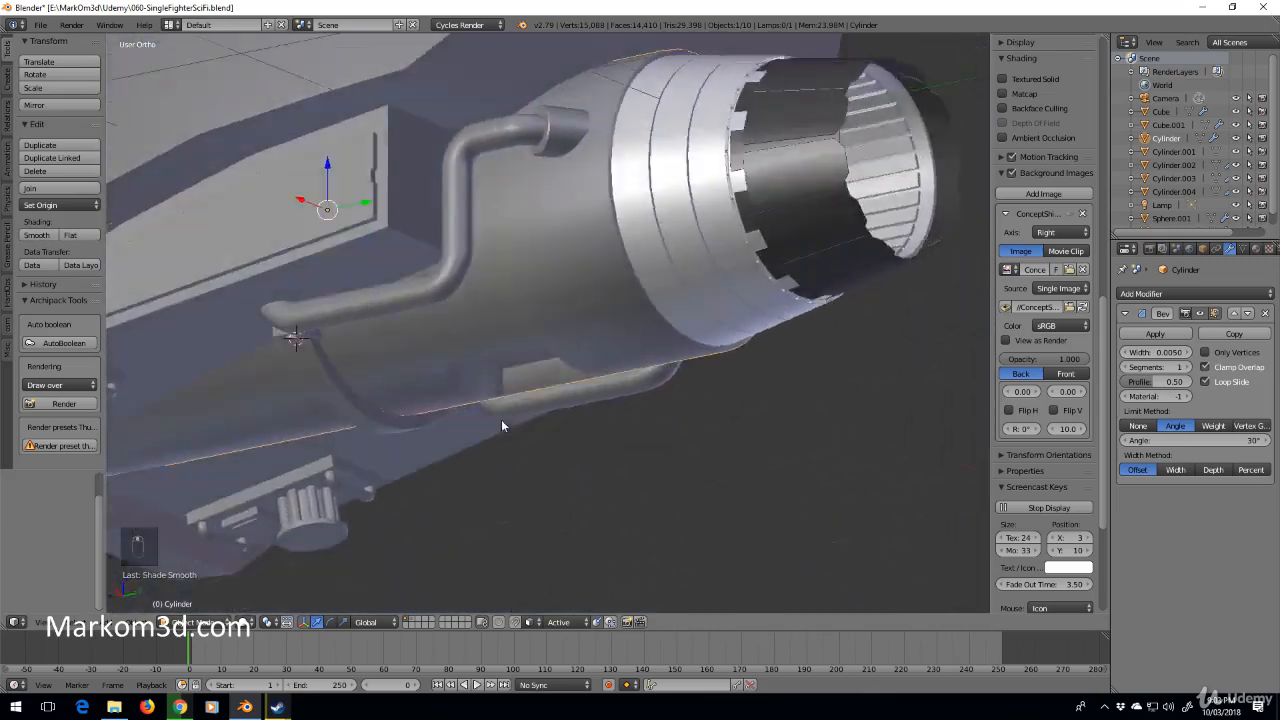
left_click_drag(503, 426, 448, 398)
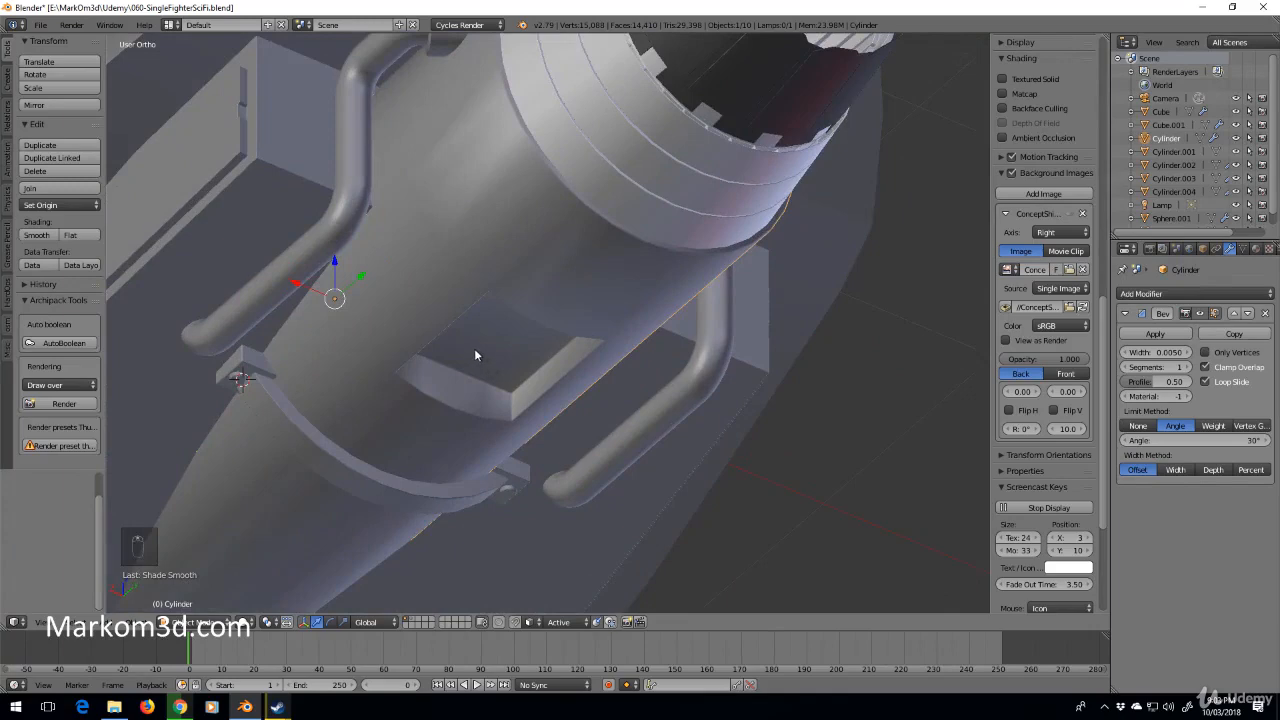
key("shift+s")
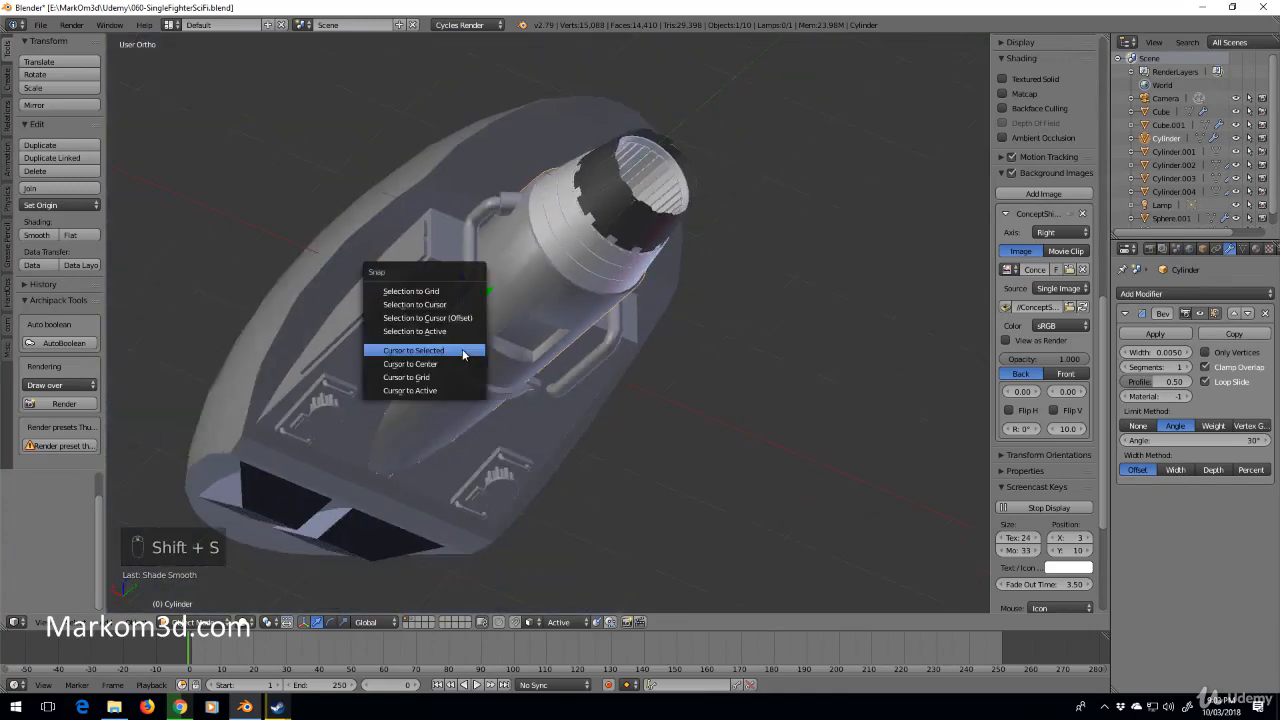
Snap the 3D cursor to the centre and add a Bezier curve there.
left_click(410, 363)
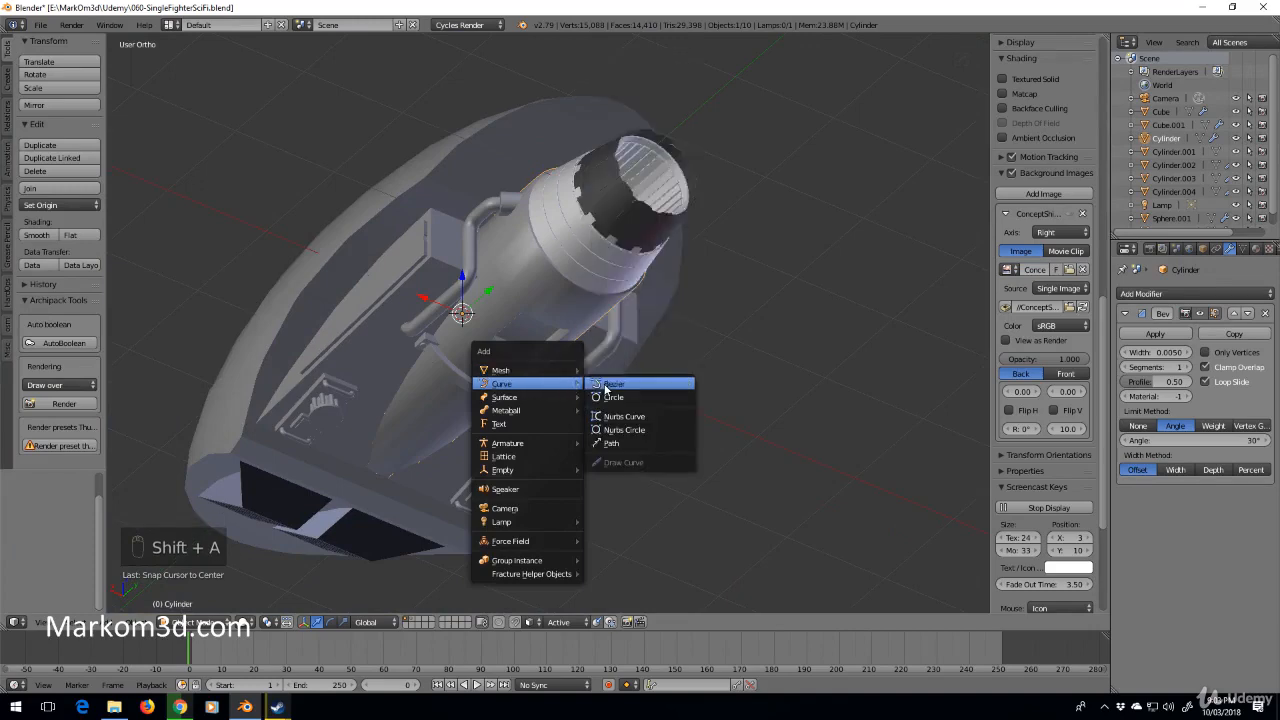
left_click(614, 383)
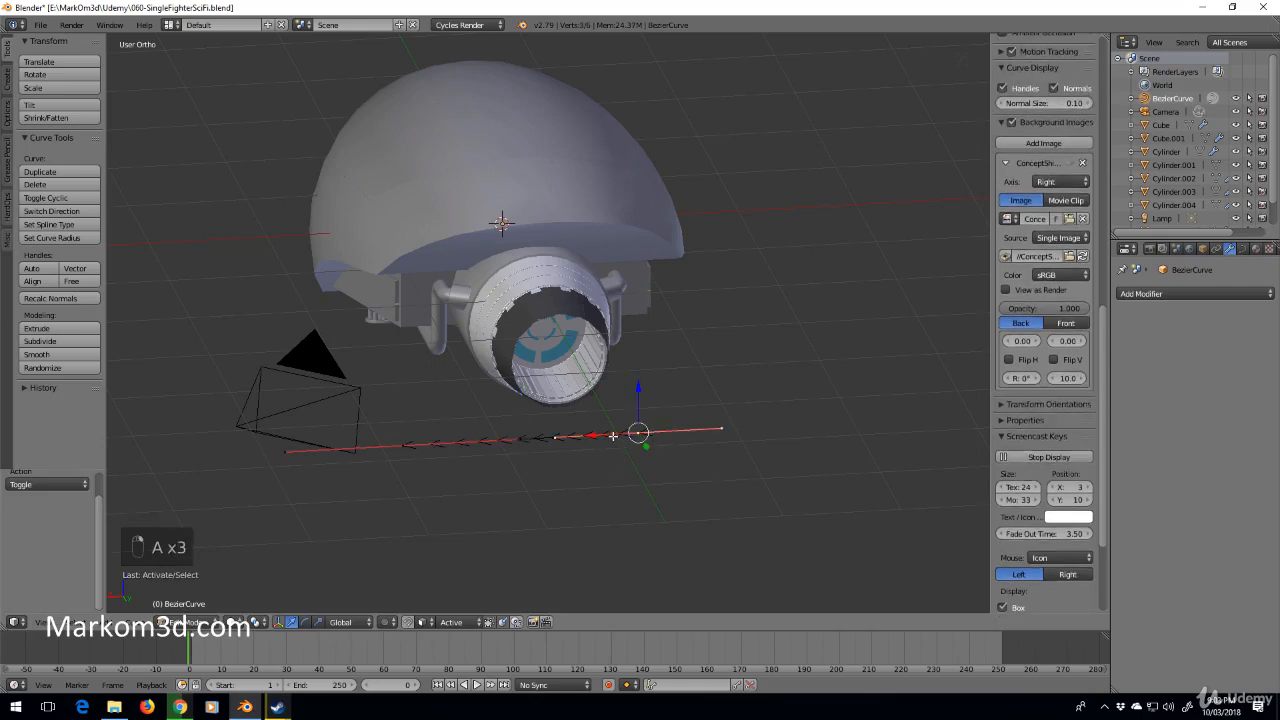
Rotate the curve 90° on Y upright, view in wireframe, and angle one end handle upward.
key("a")
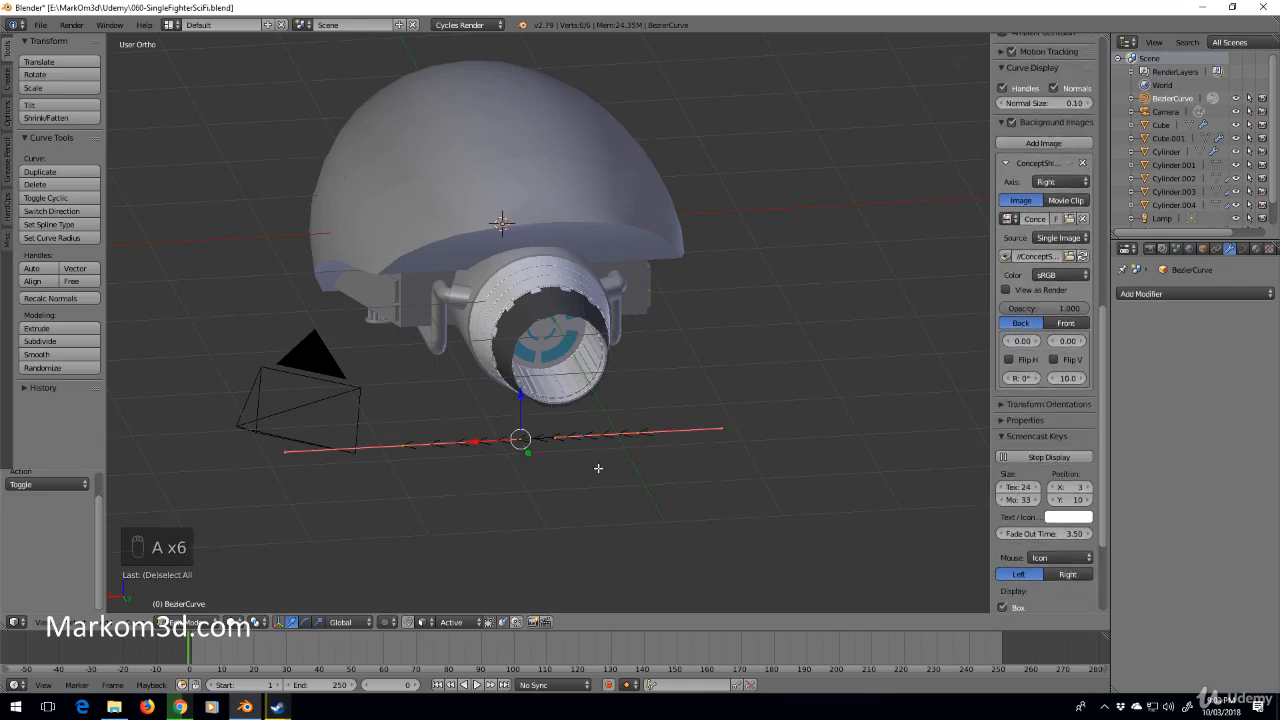
key("r")
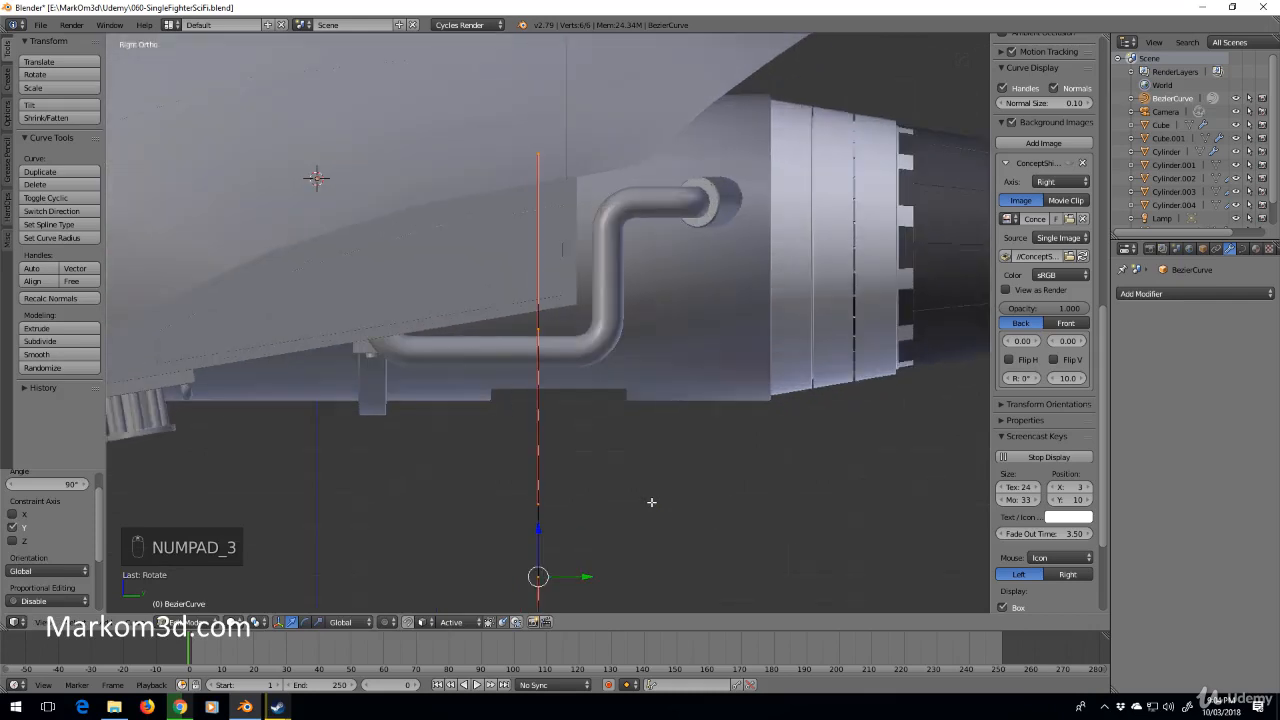
key("h")
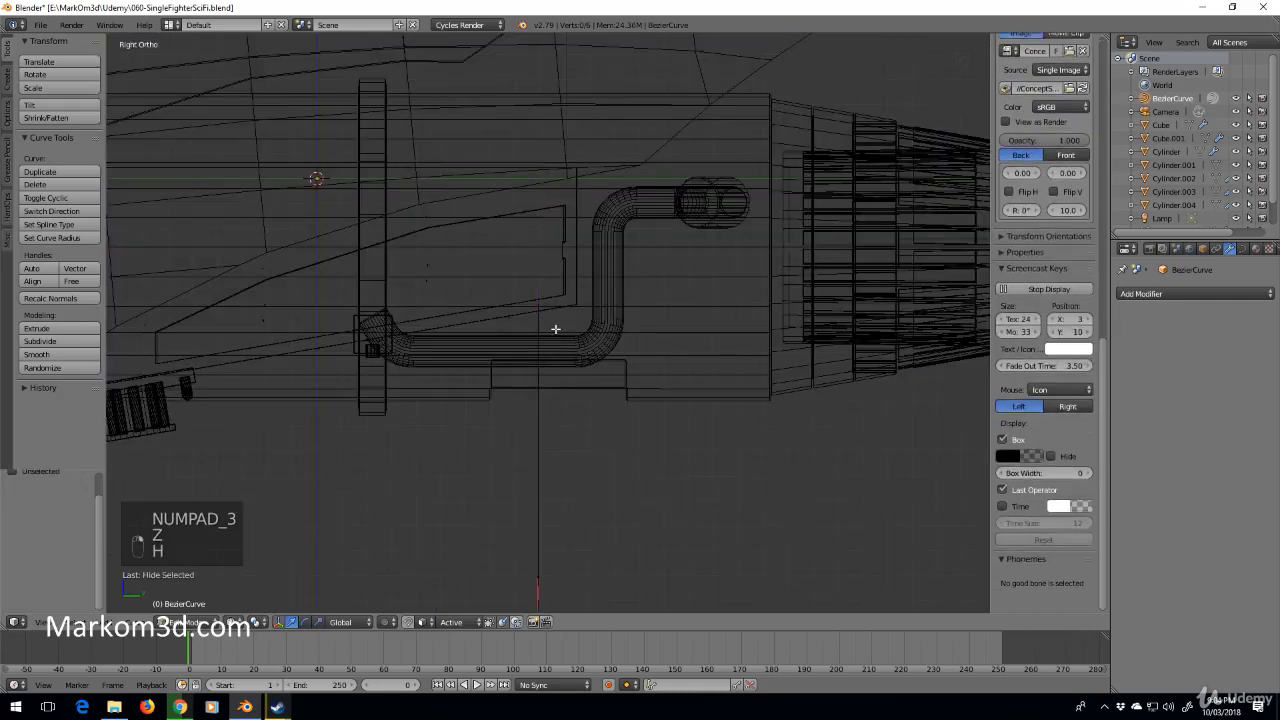
key("alt+h")
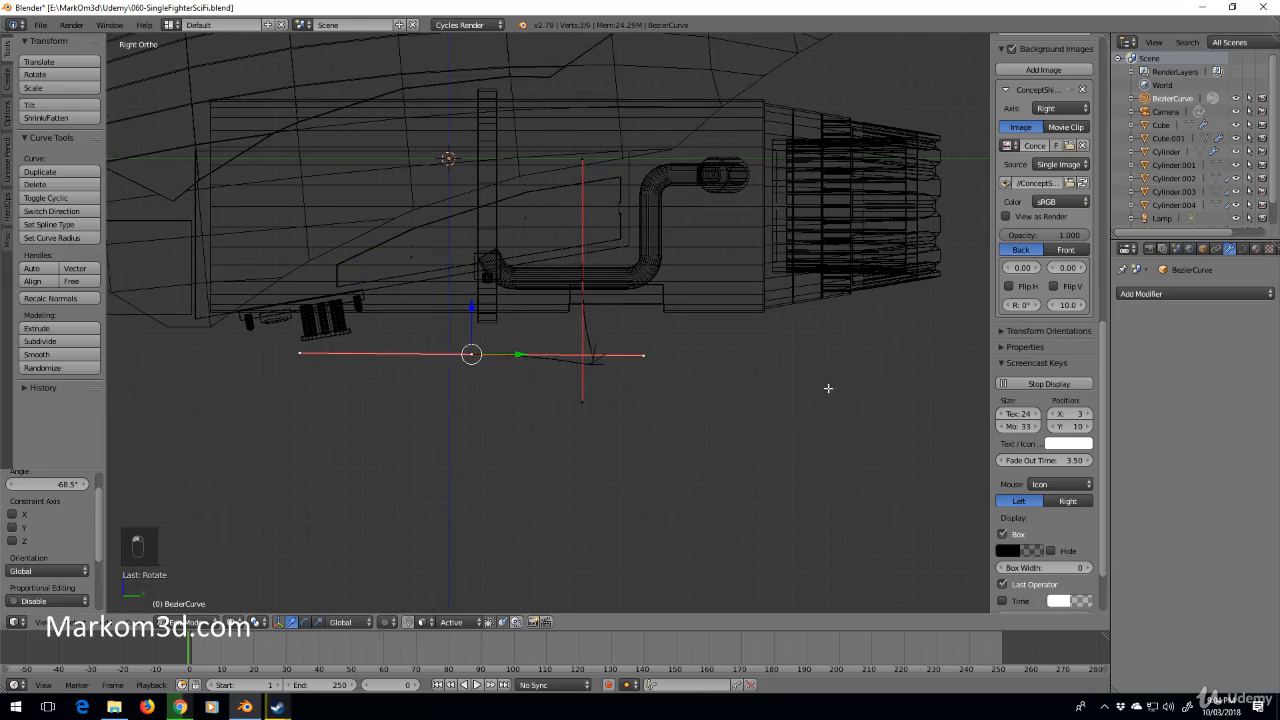
mouse_move(684, 376)
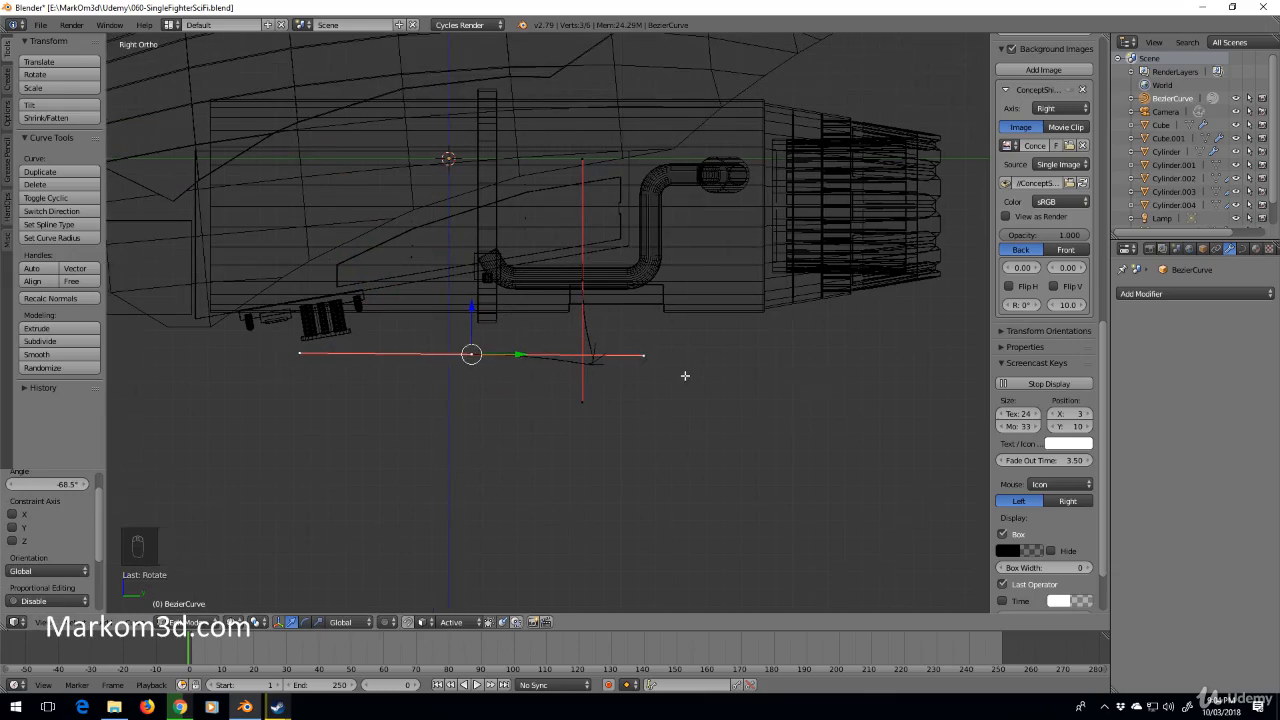
Shrink the curve, move it up under the engine, and extrude a third point along X.
key("s")
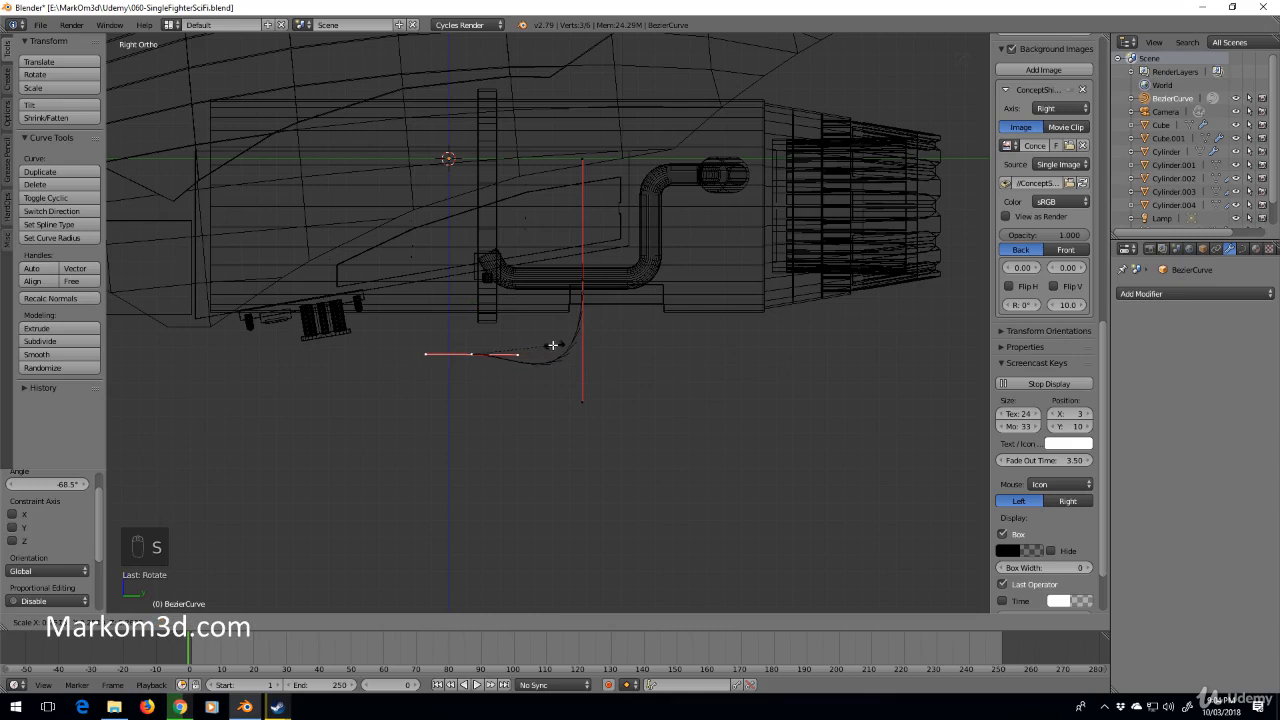
key("s")
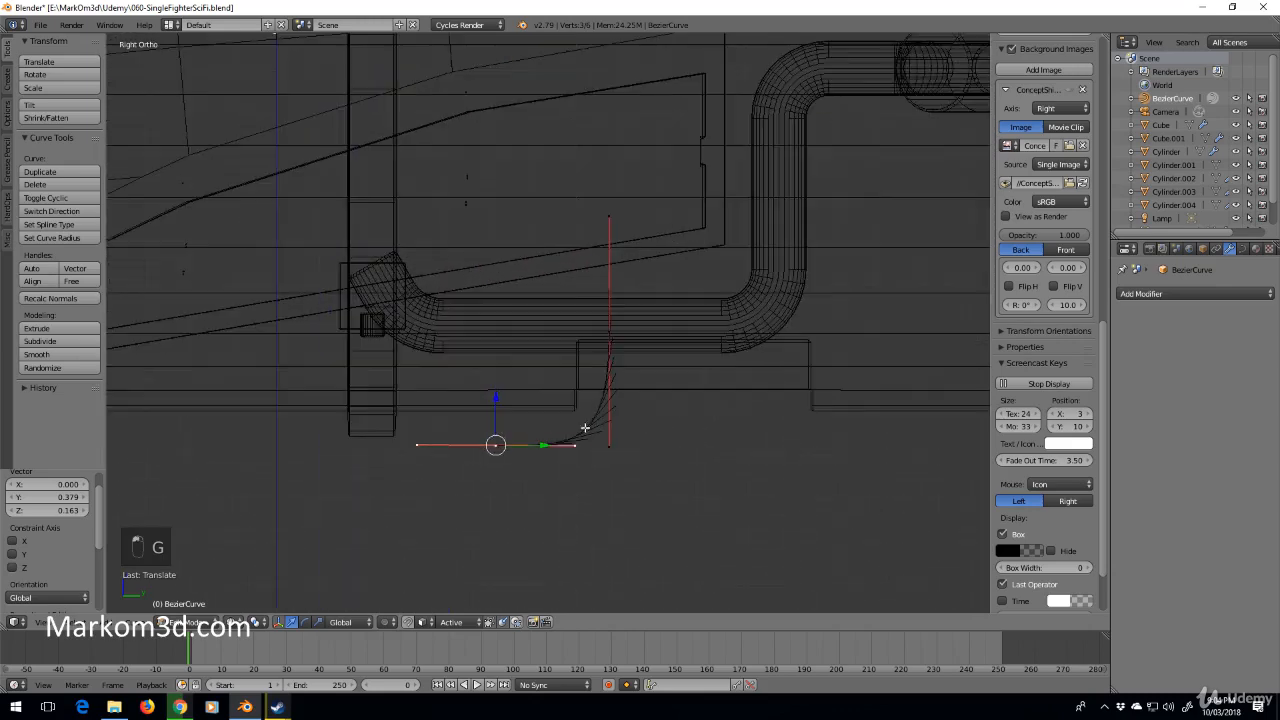
key("e")
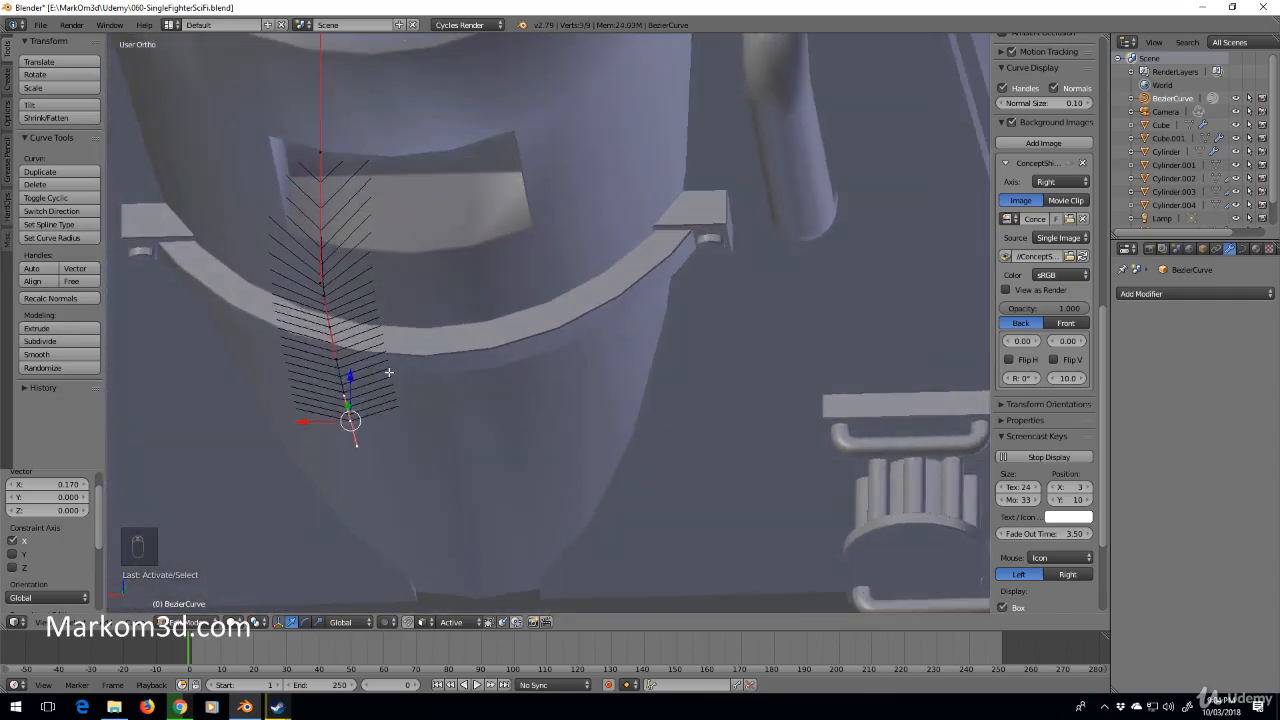
Rotate the curve points to follow the underside, undo a stray duplicate, flatten an end handle, and leave editing.
key("NUMPAD_7")
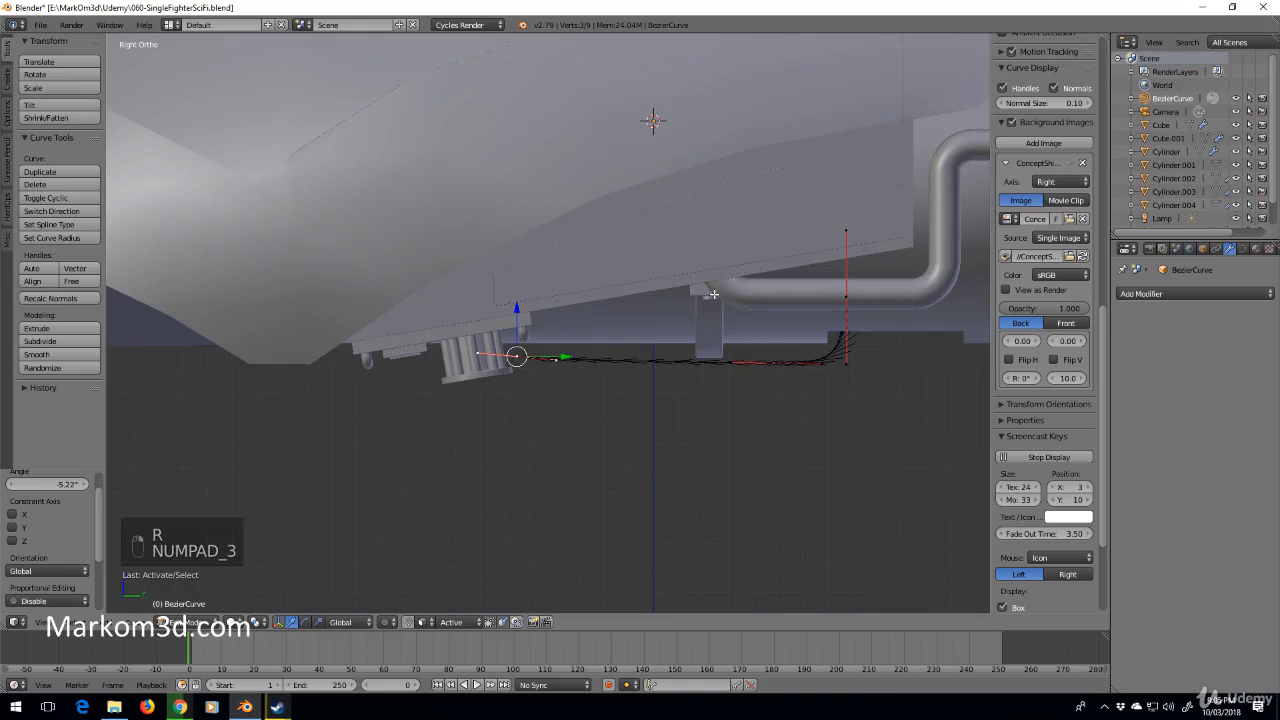
key("shift+d")
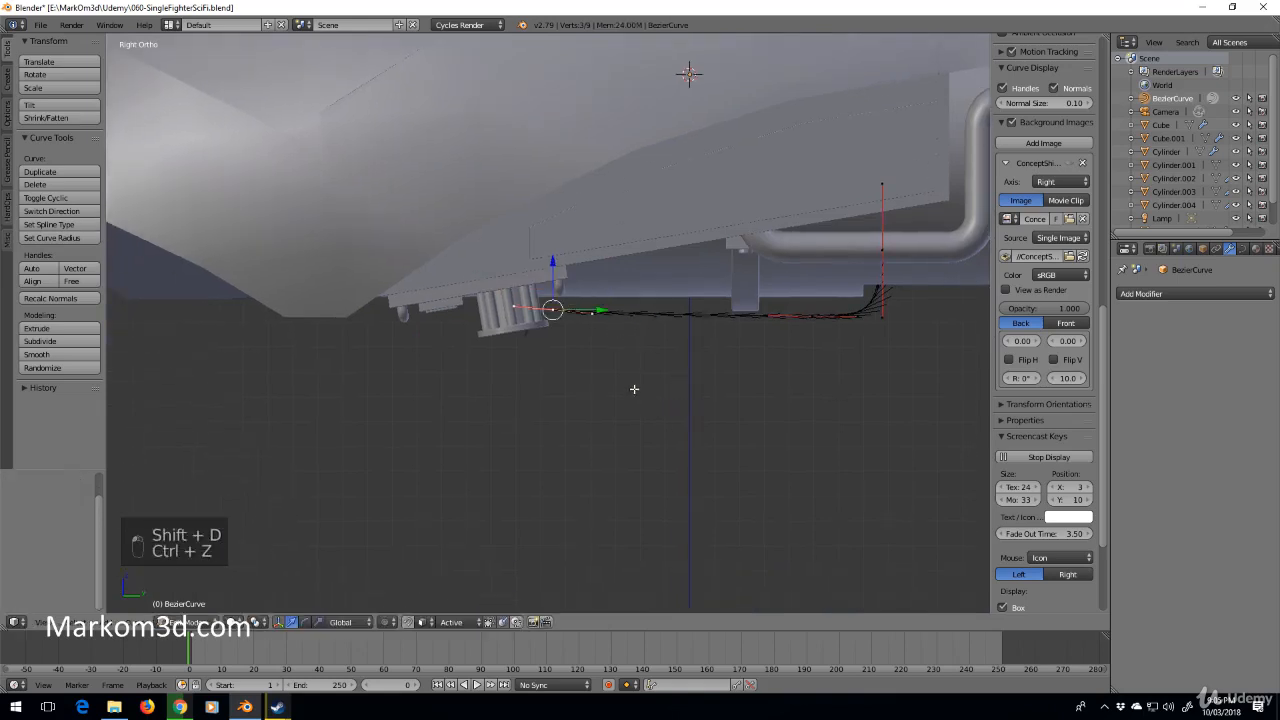
key("r")
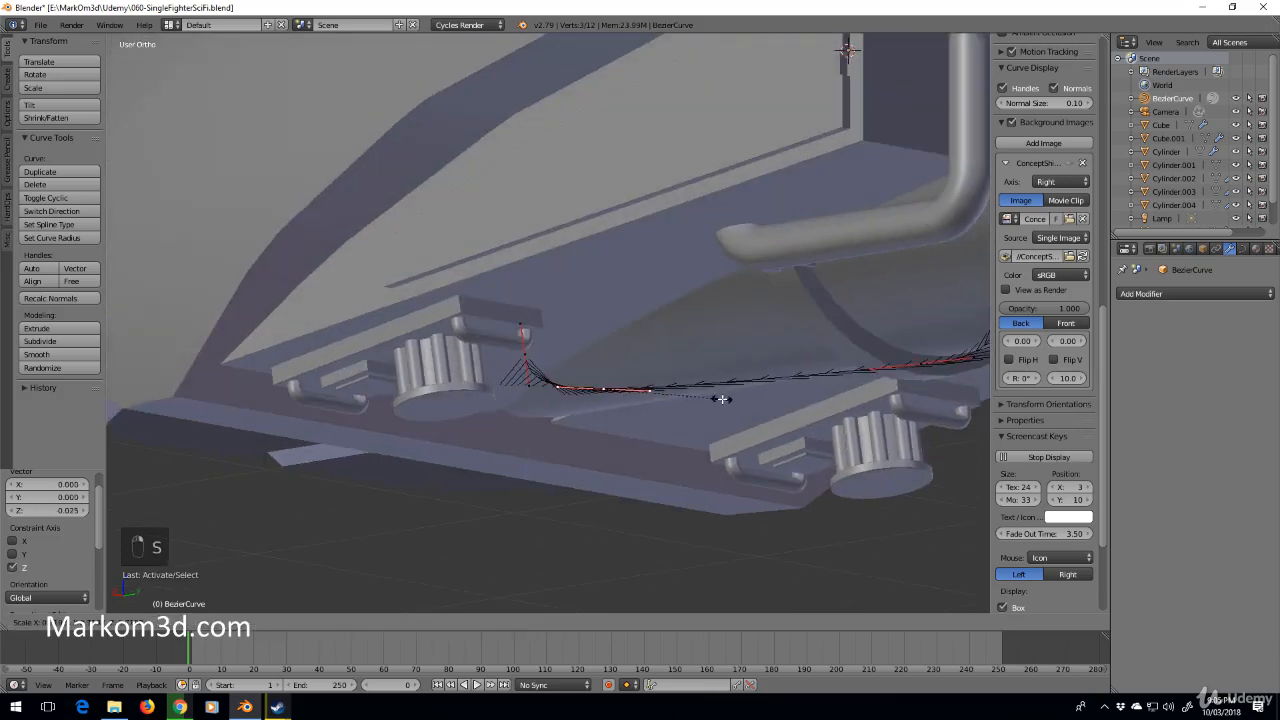
key("Tab")
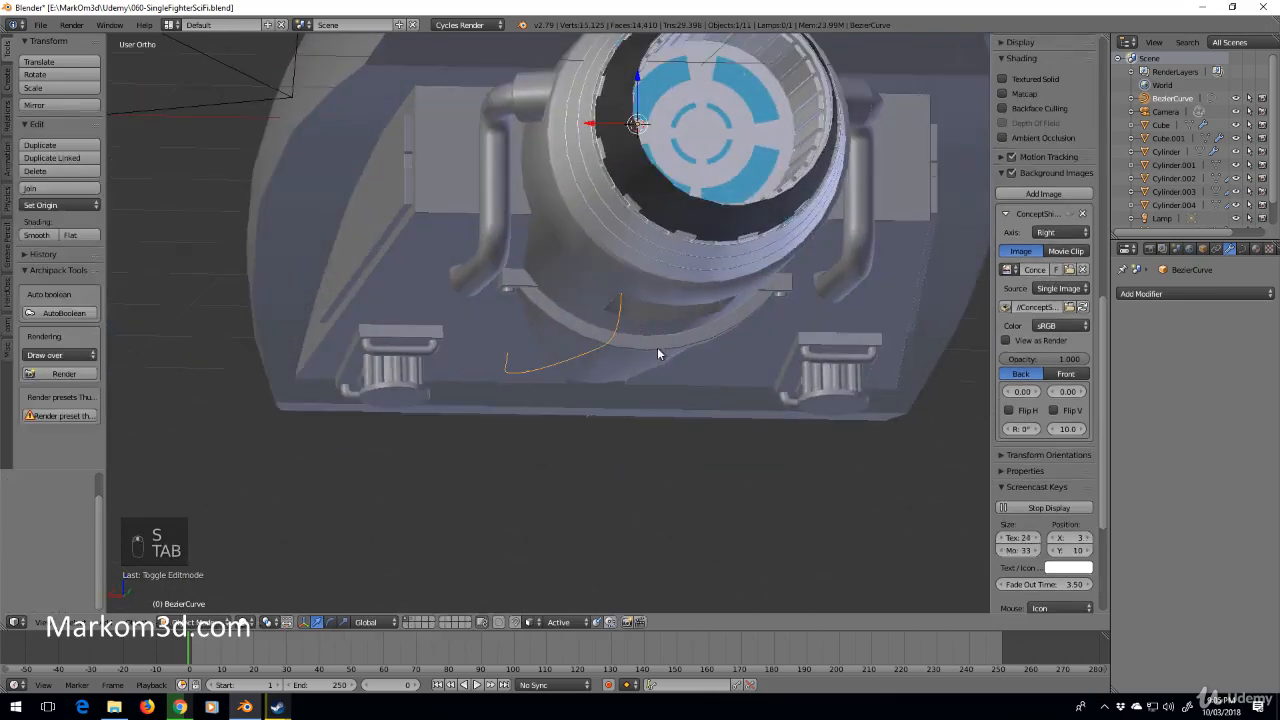
In the curve data properties set Fill Mode to Full and render resolution to 15.
key("Tab")
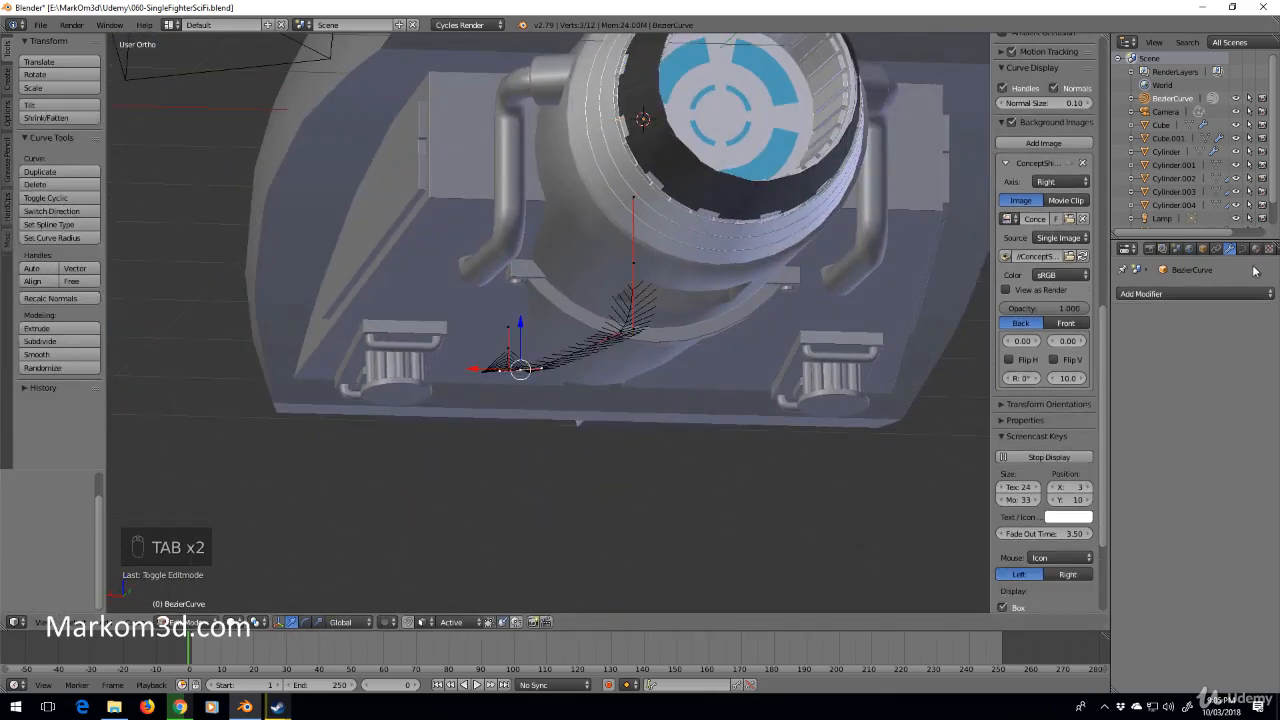
left_click(1242, 249)
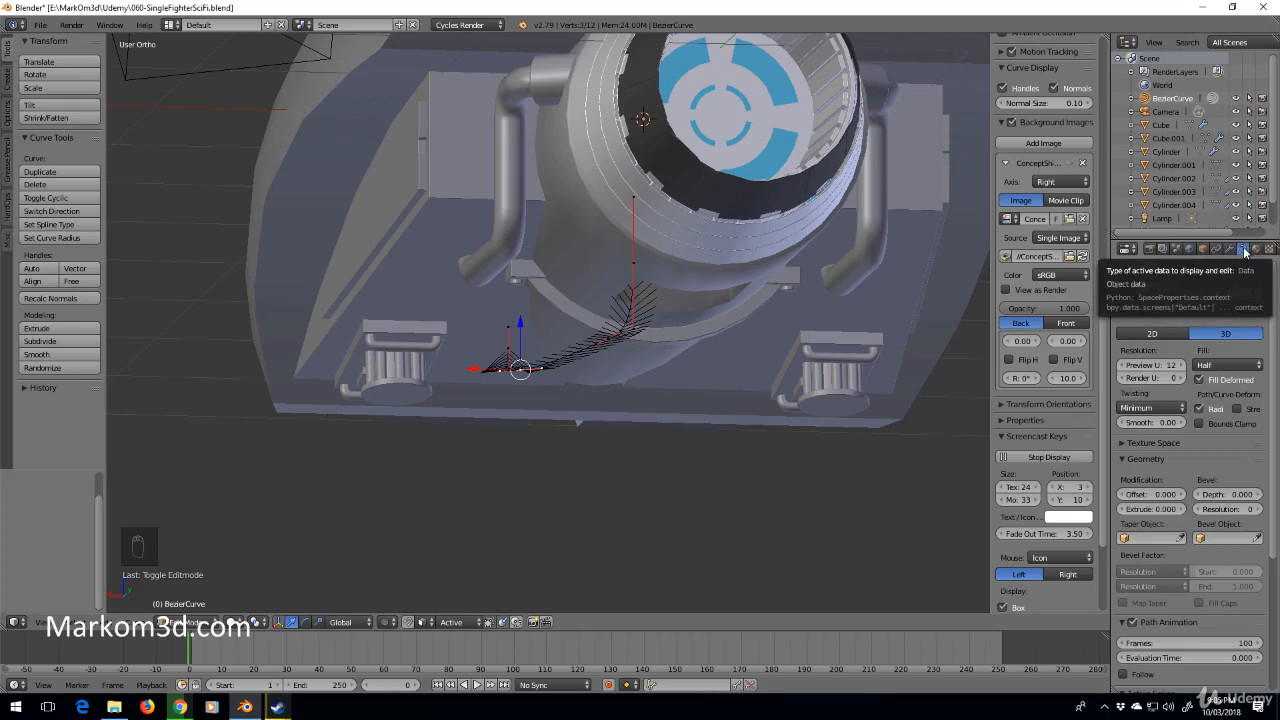
left_click(1225, 364)
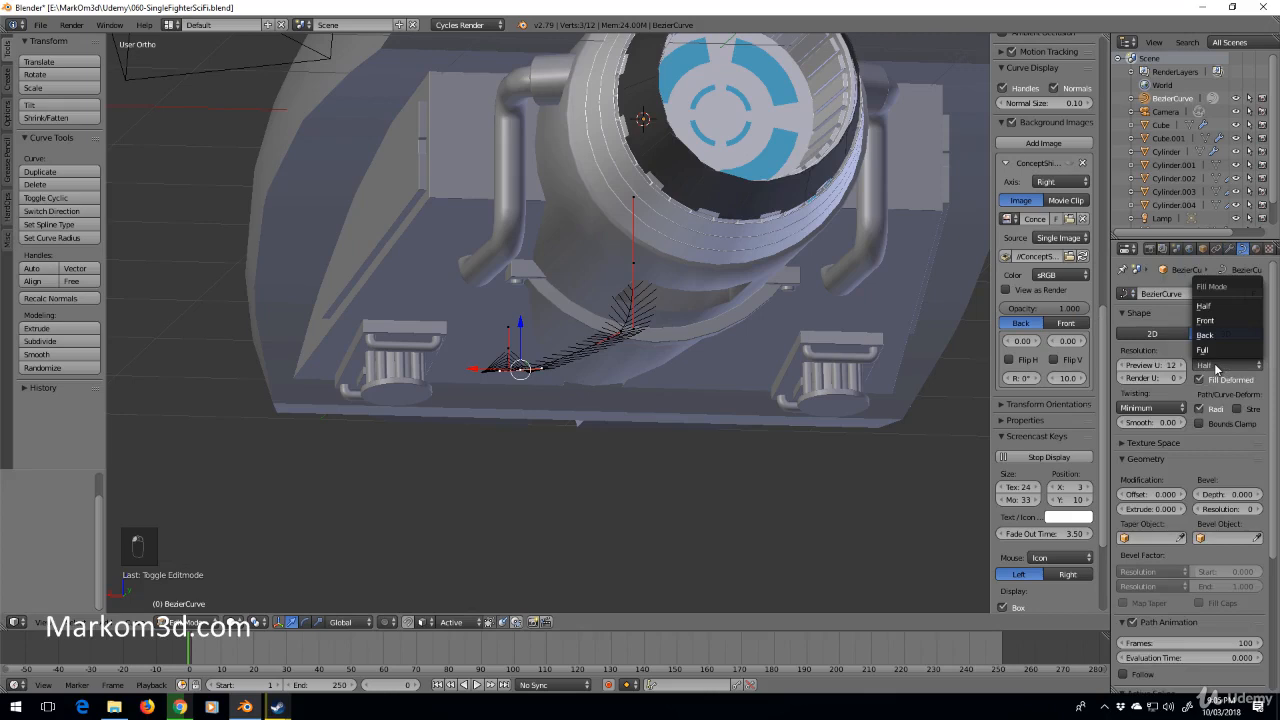
left_click(1203, 349)
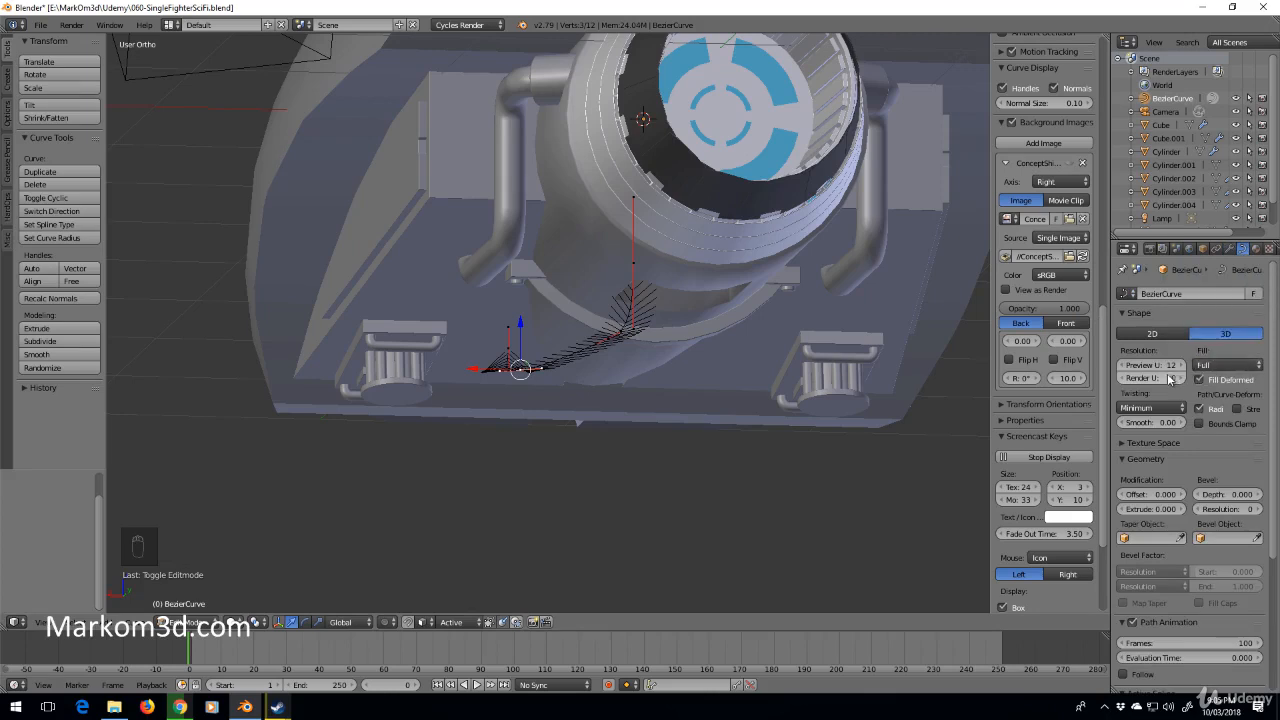
mouse_move(1150, 365)
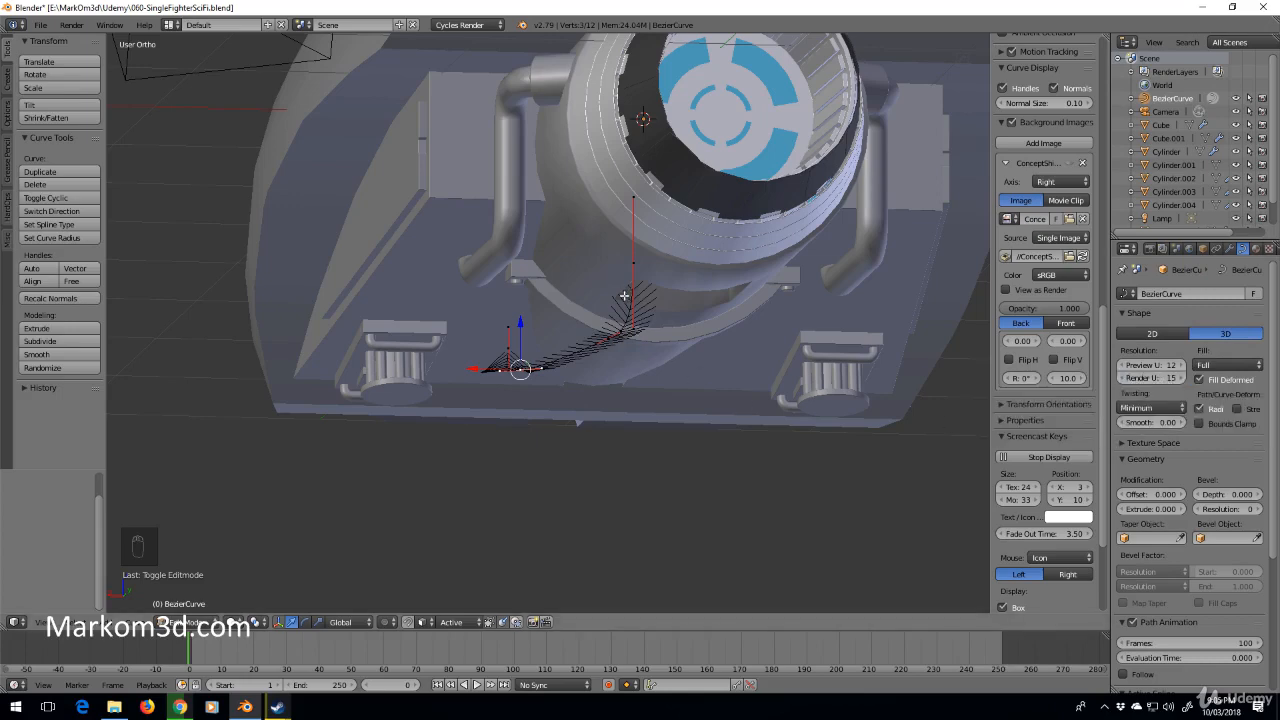
mouse_move(687, 364)
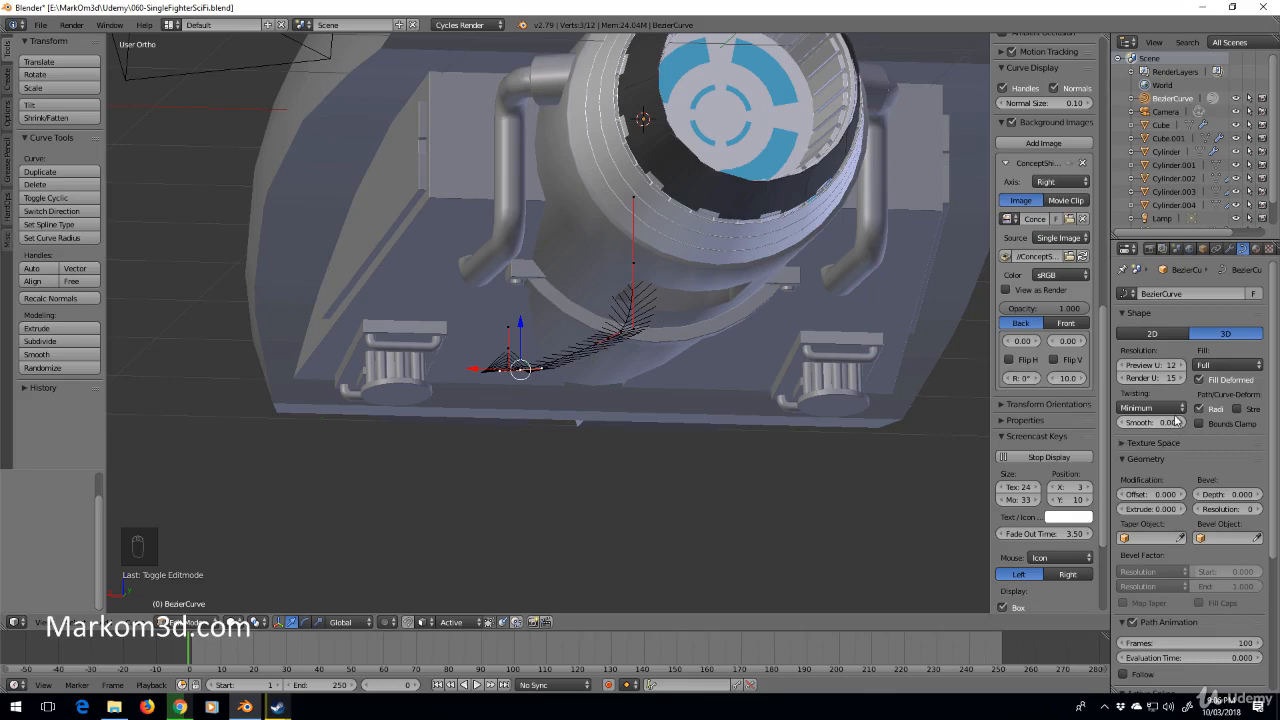
mouse_move(1150, 408)
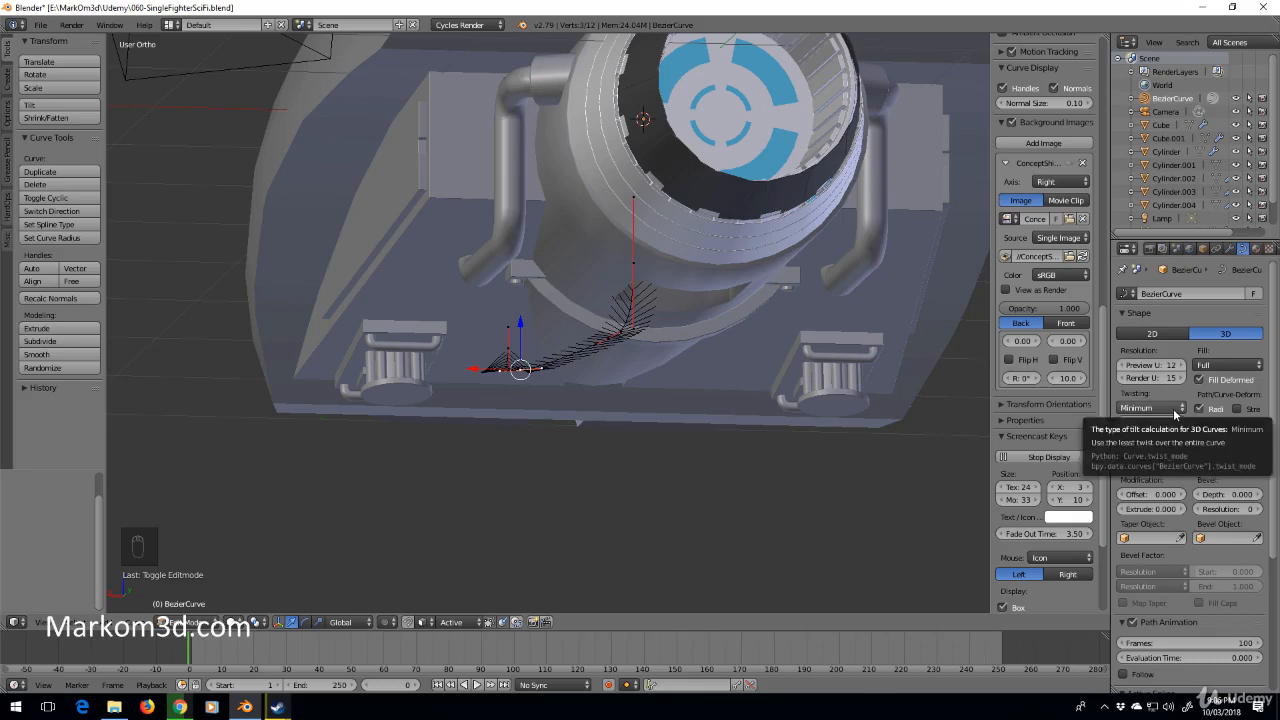
Set Bevel Depth 0.012 and Bevel Resolution 3, check in wireframe, and adjust points from below.
left_click(1150, 408)
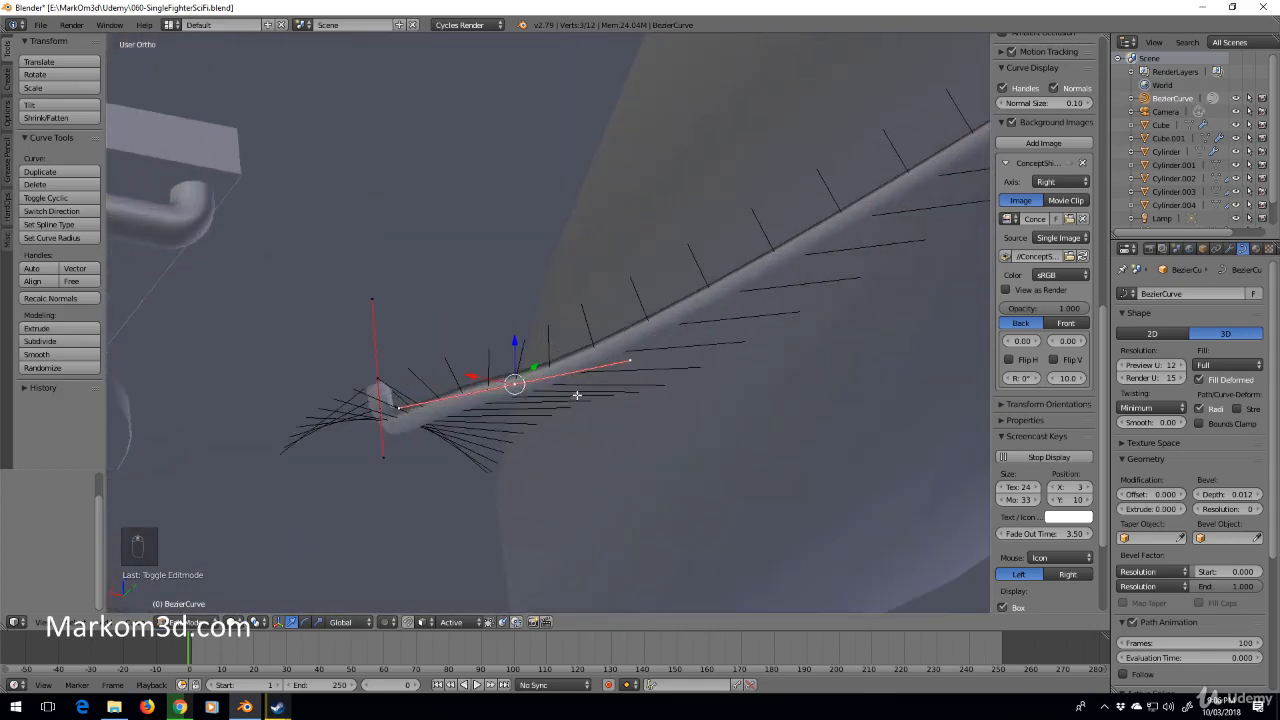
mouse_move(823, 504)
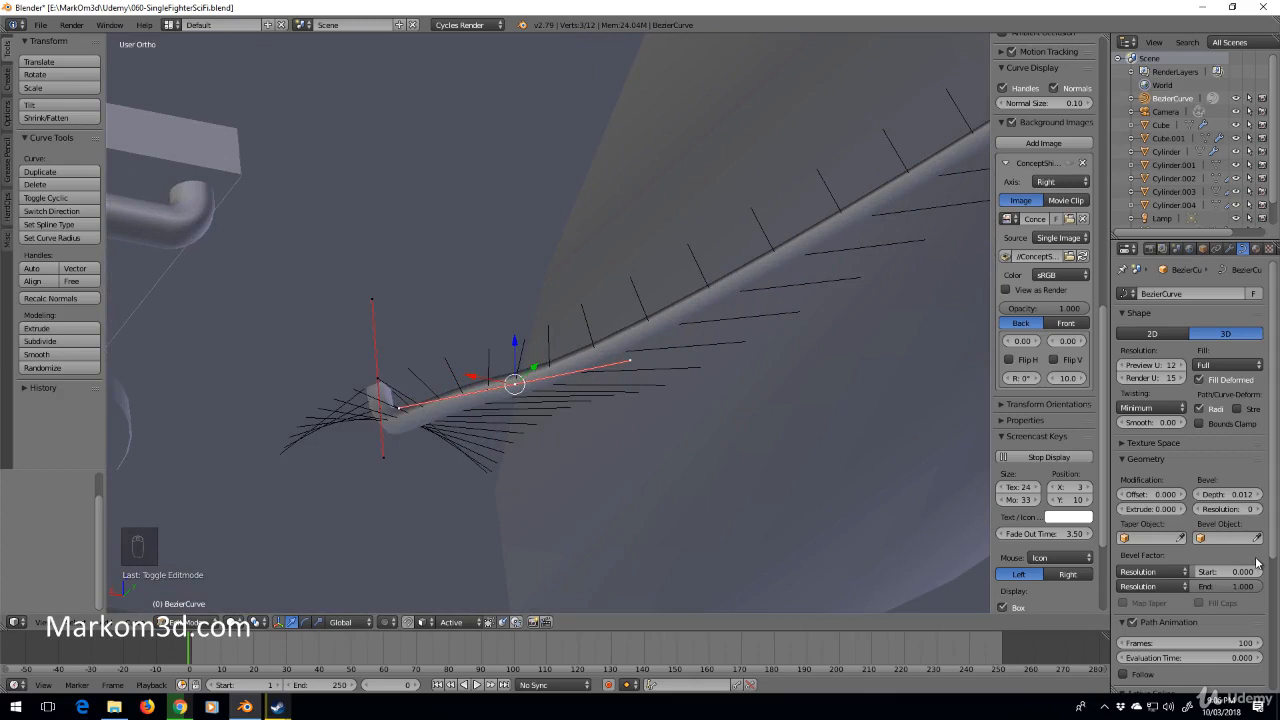
key("z")
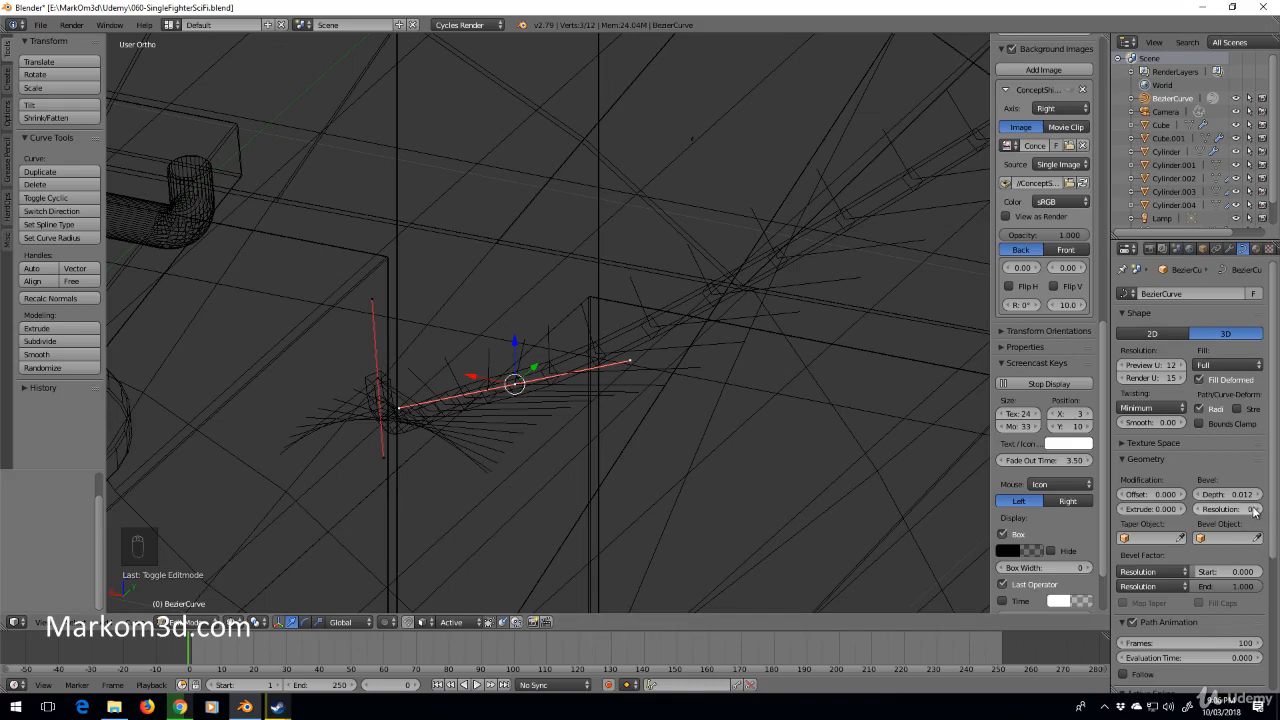
left_click(1225, 509)
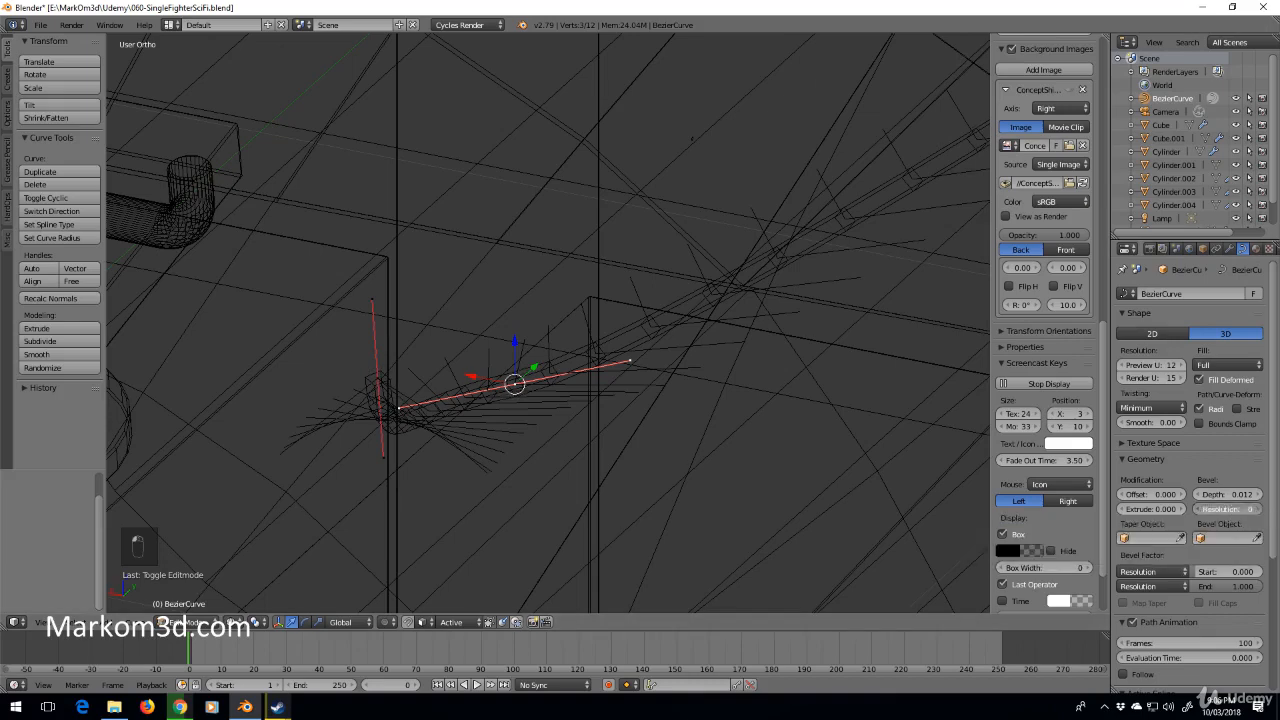
key("z")
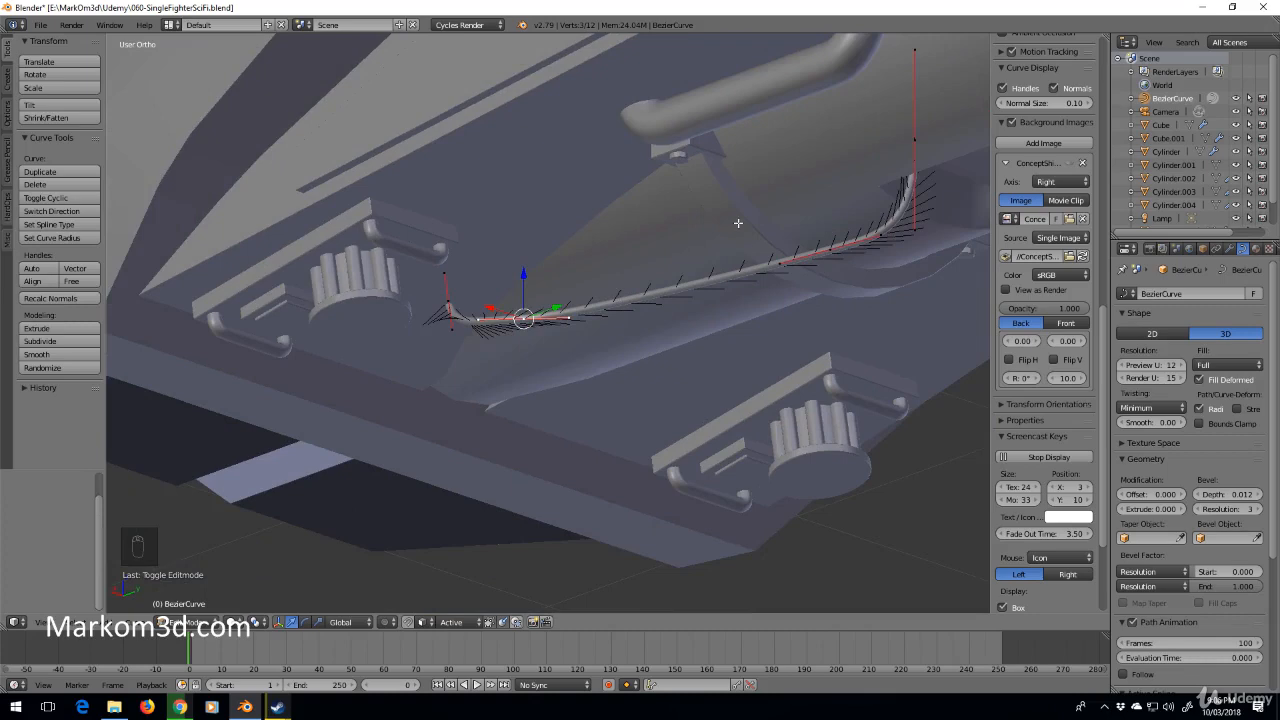
mouse_move(573, 357)
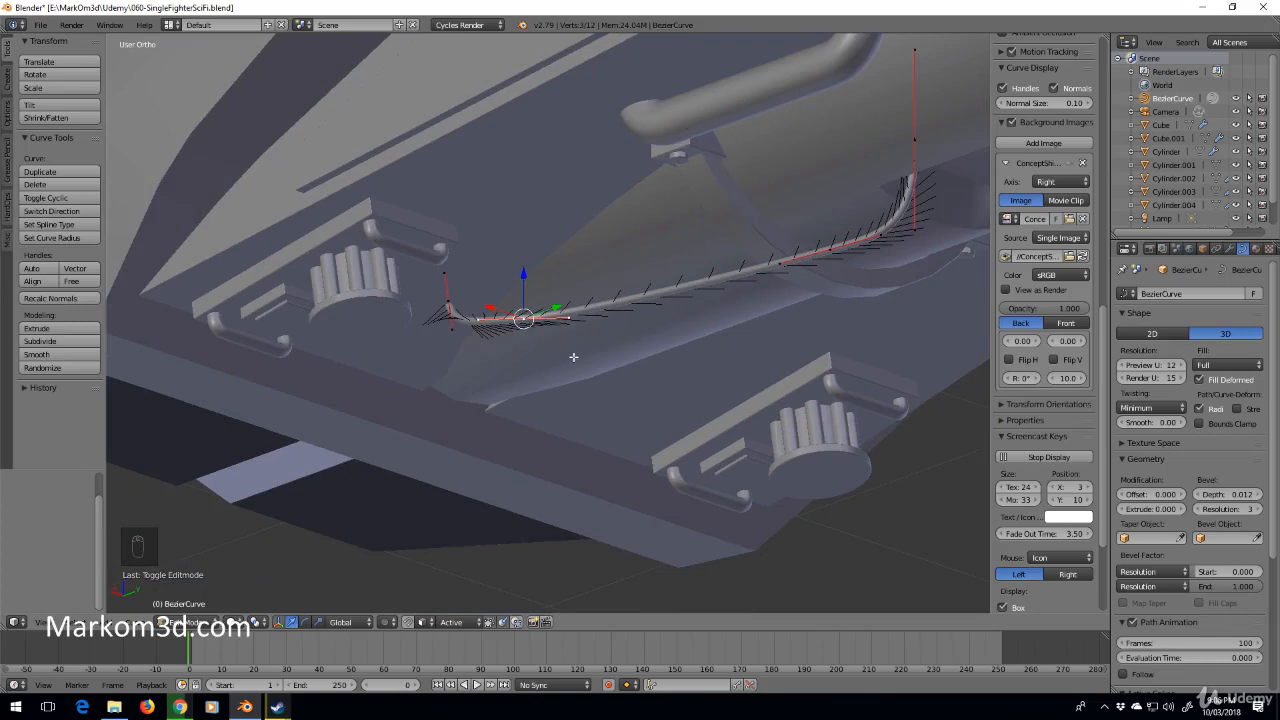
mouse_move(753, 200)
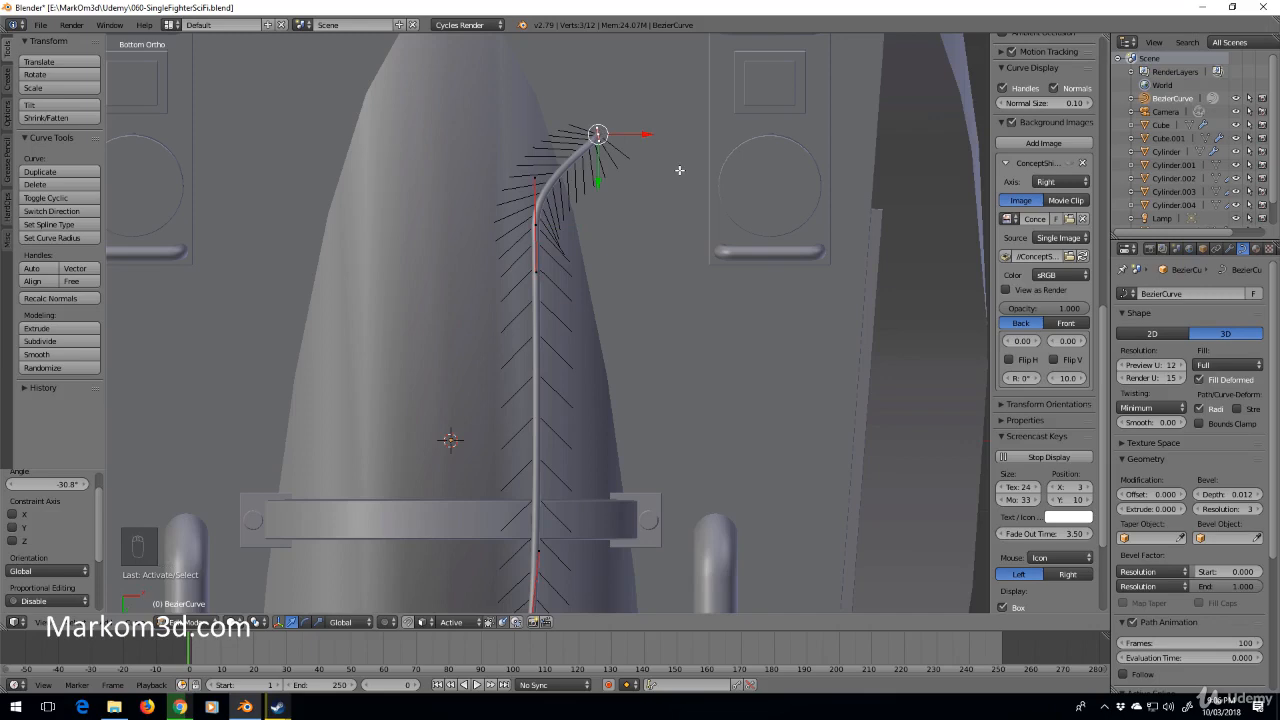
key("r")
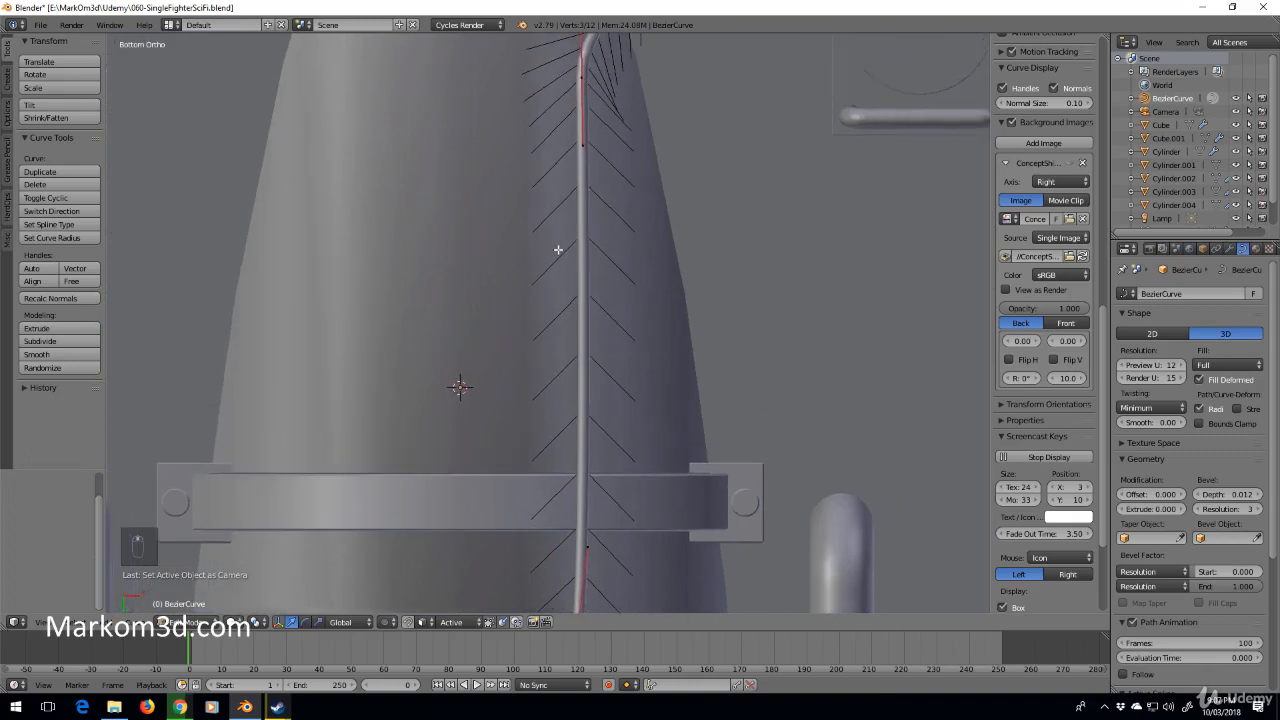
mouse_move(603, 326)
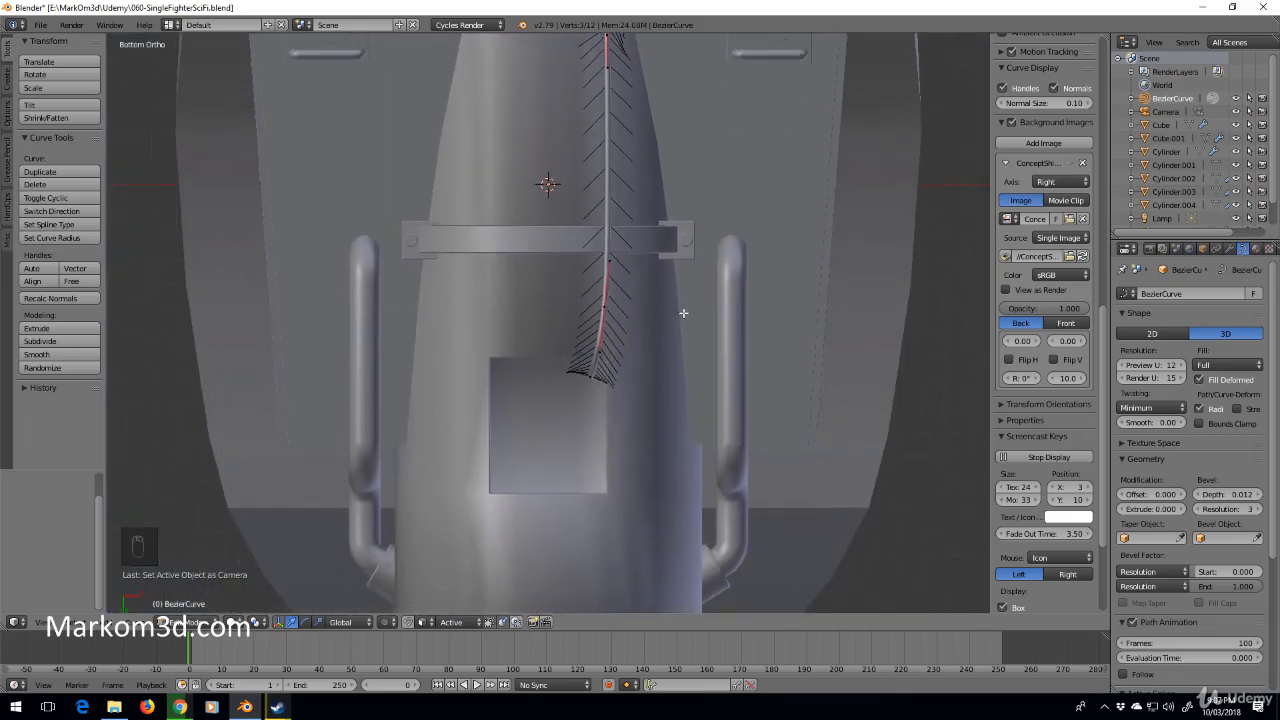
Duplicate the pipe's control points beside the original and move points to shape a parallel second strand.
key("a")
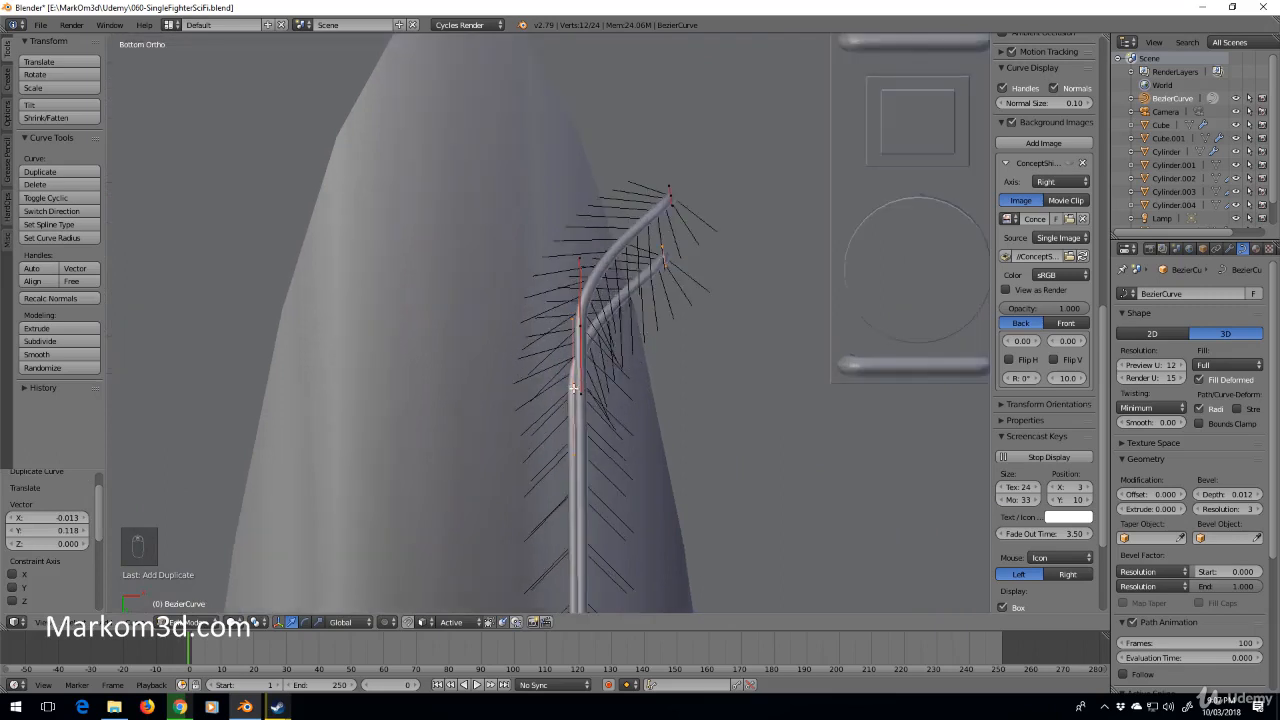
left_click(642, 390)
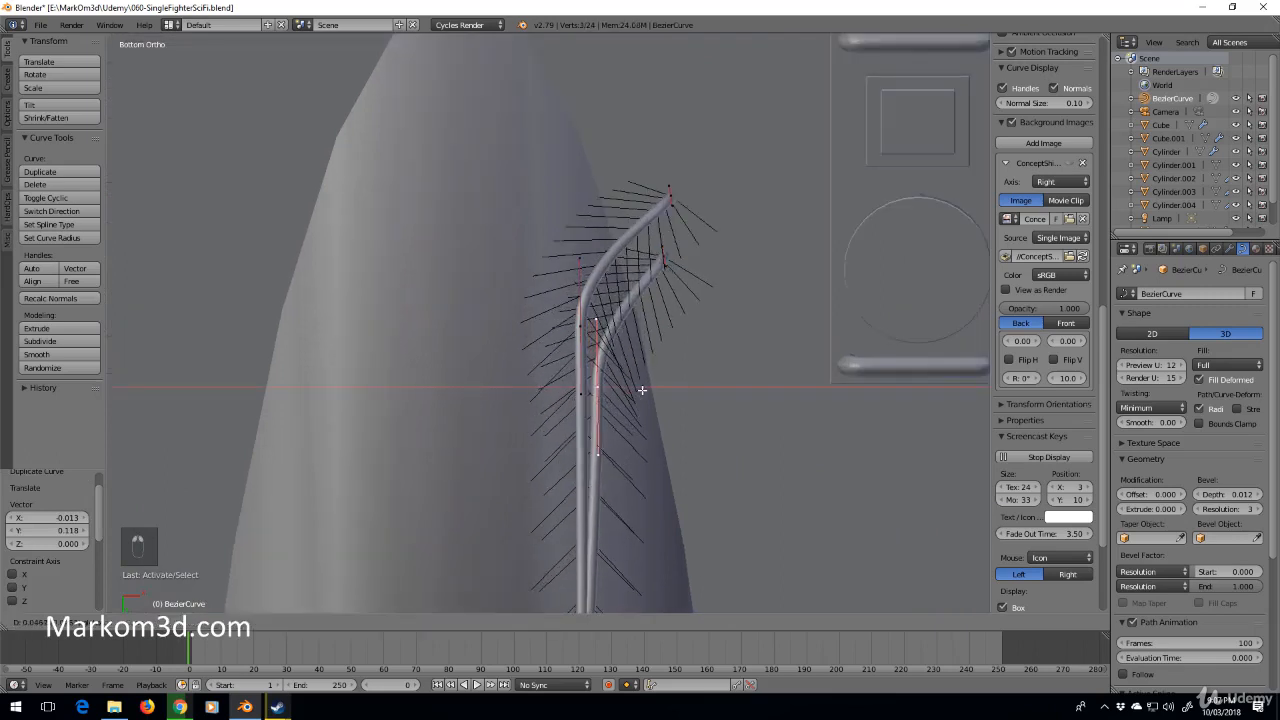
left_click(663, 256)
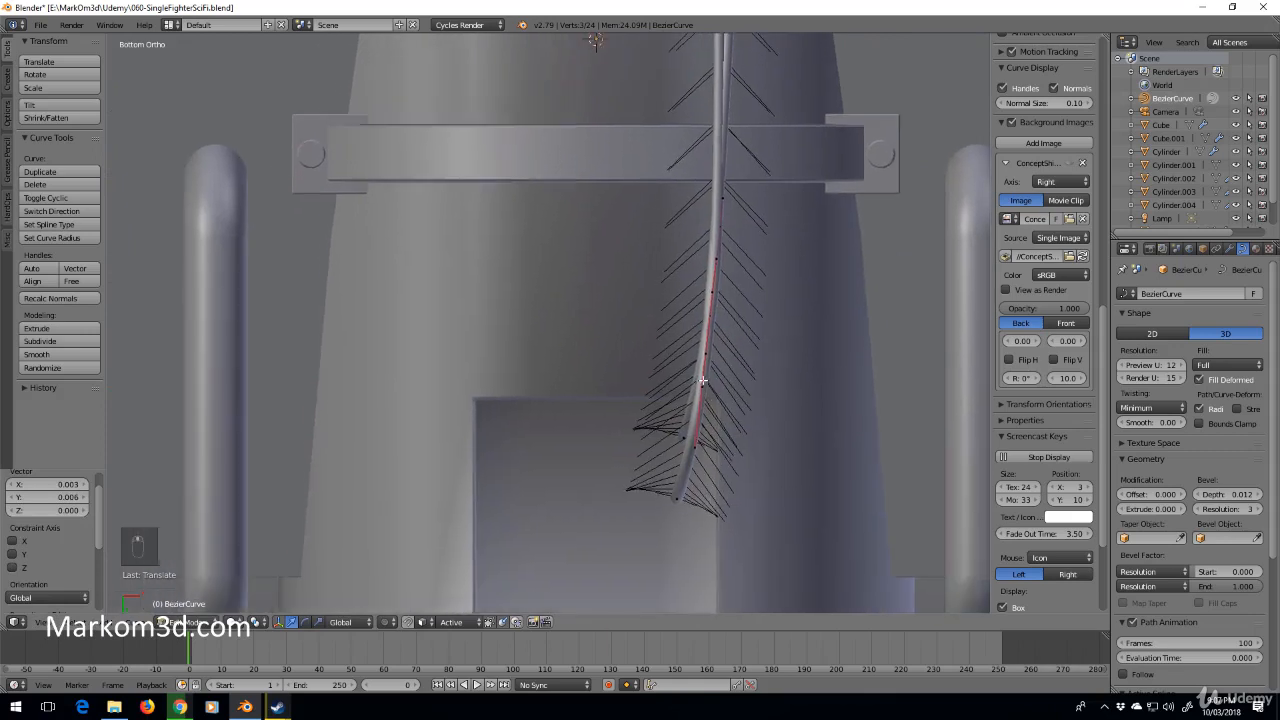
left_click(705, 355)
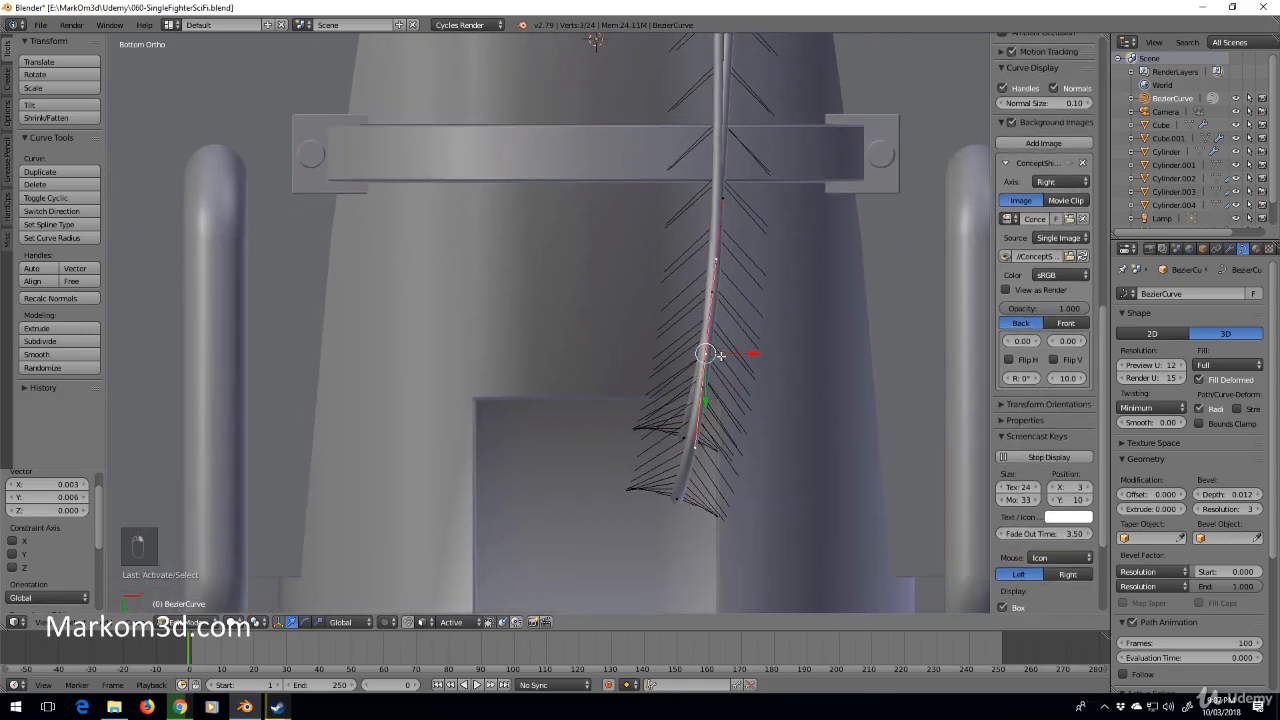
key("g")
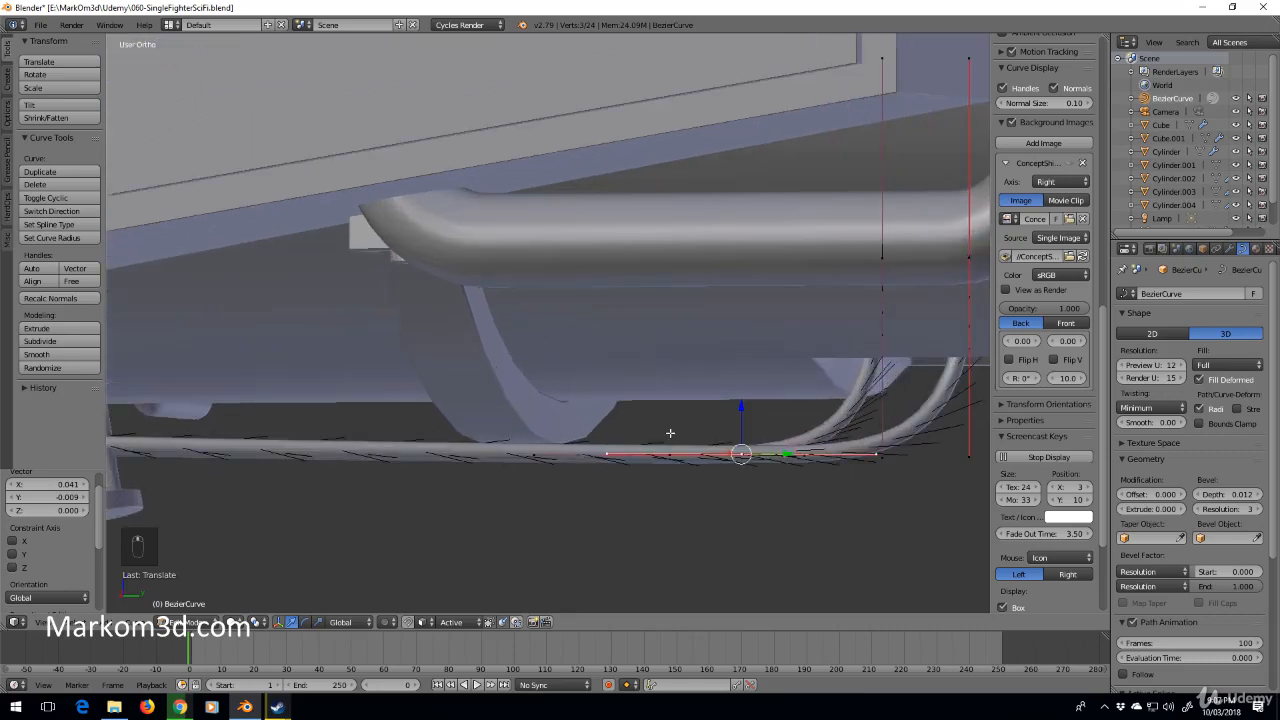
Scale the second strand's end control points up by about 1.225 and deselect everything.
left_click(925, 258)
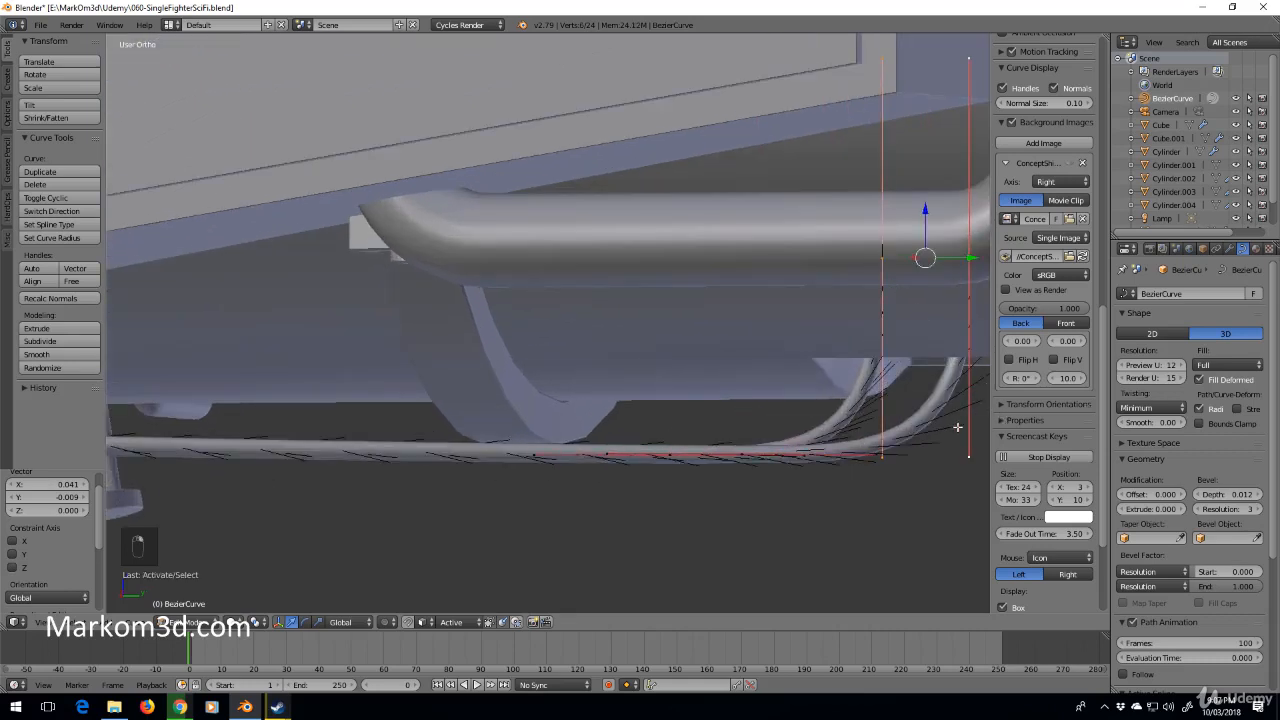
key("s")
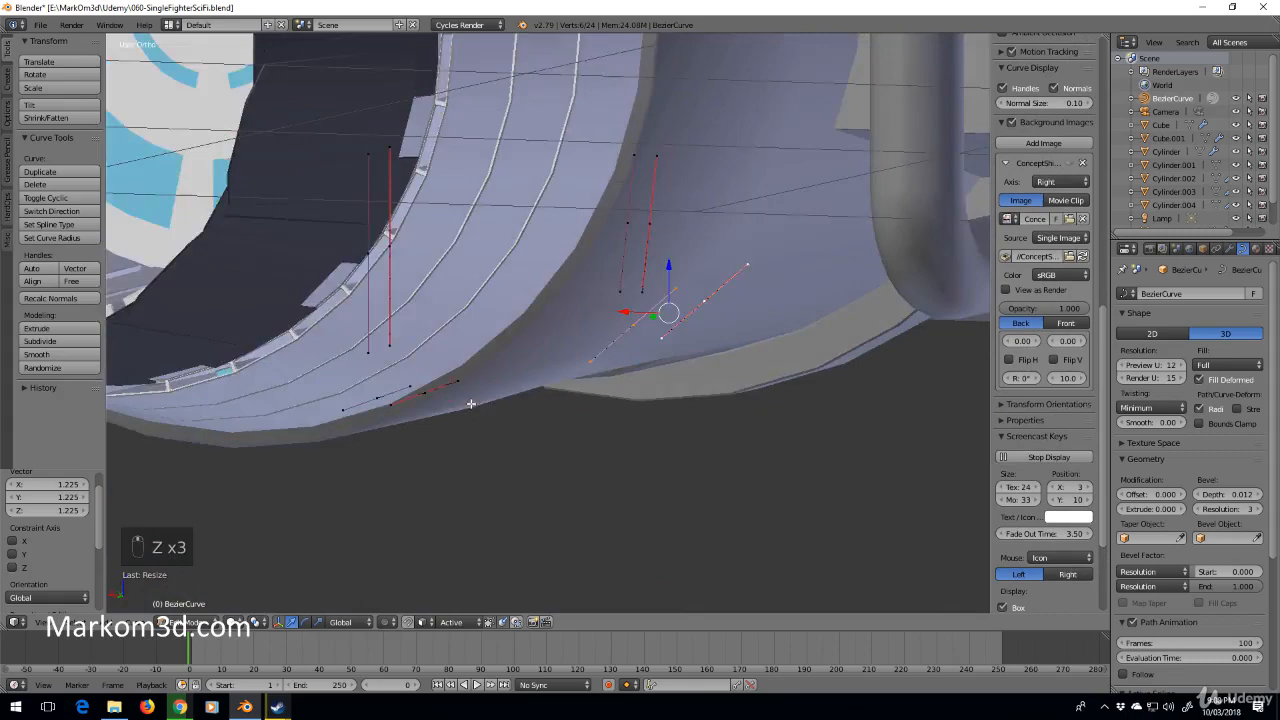
key("a")
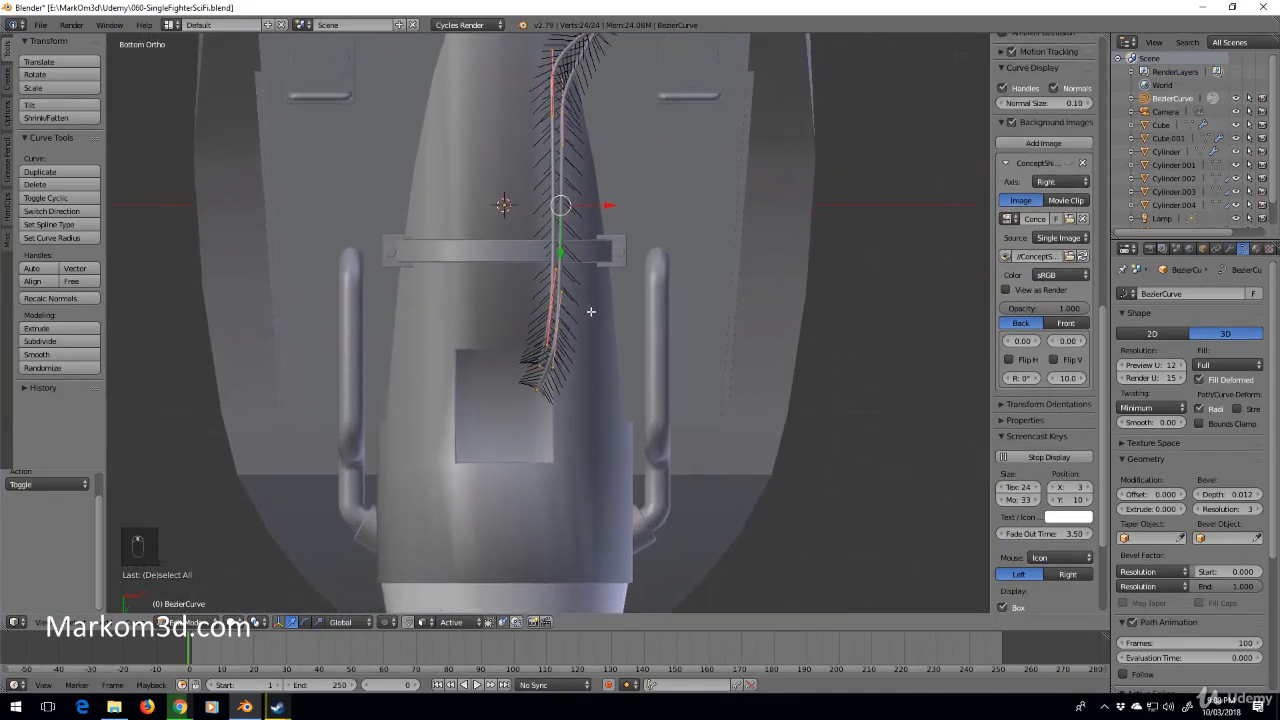
Duplicate the whole cable spline and move the copy beside the others as a third parallel strand.
left_click(558, 329)
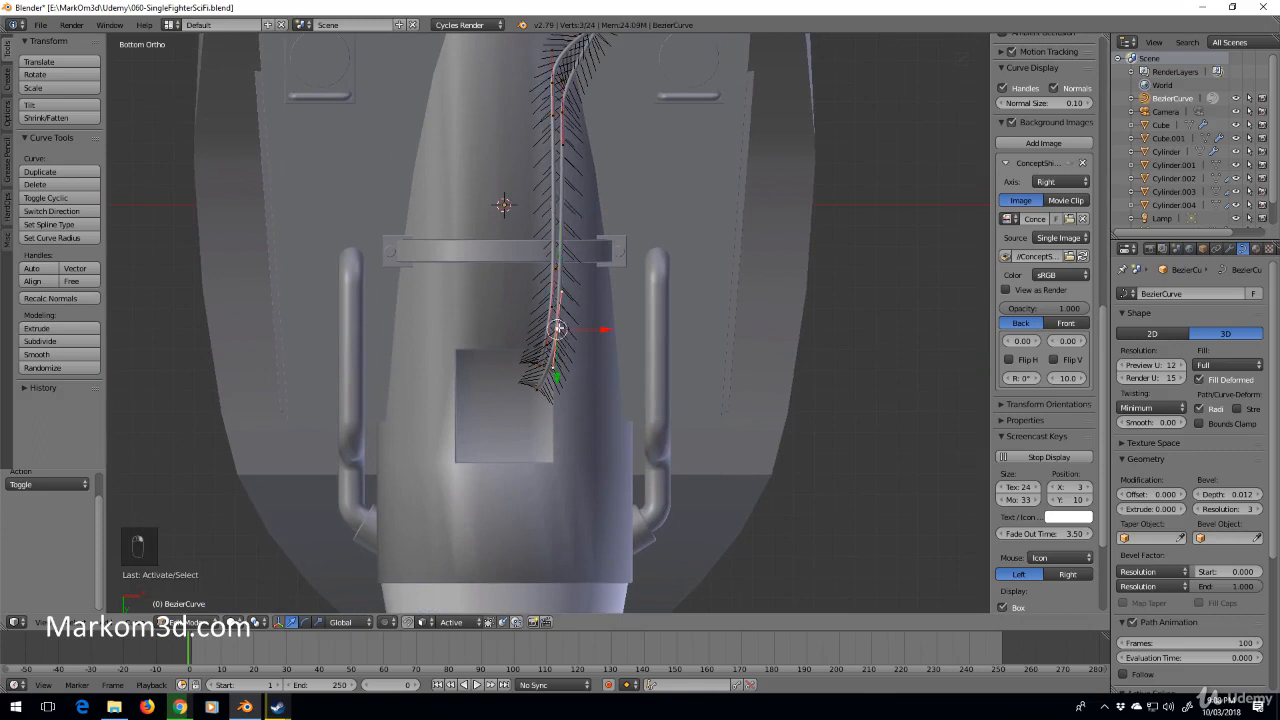
key("ctrl+l")
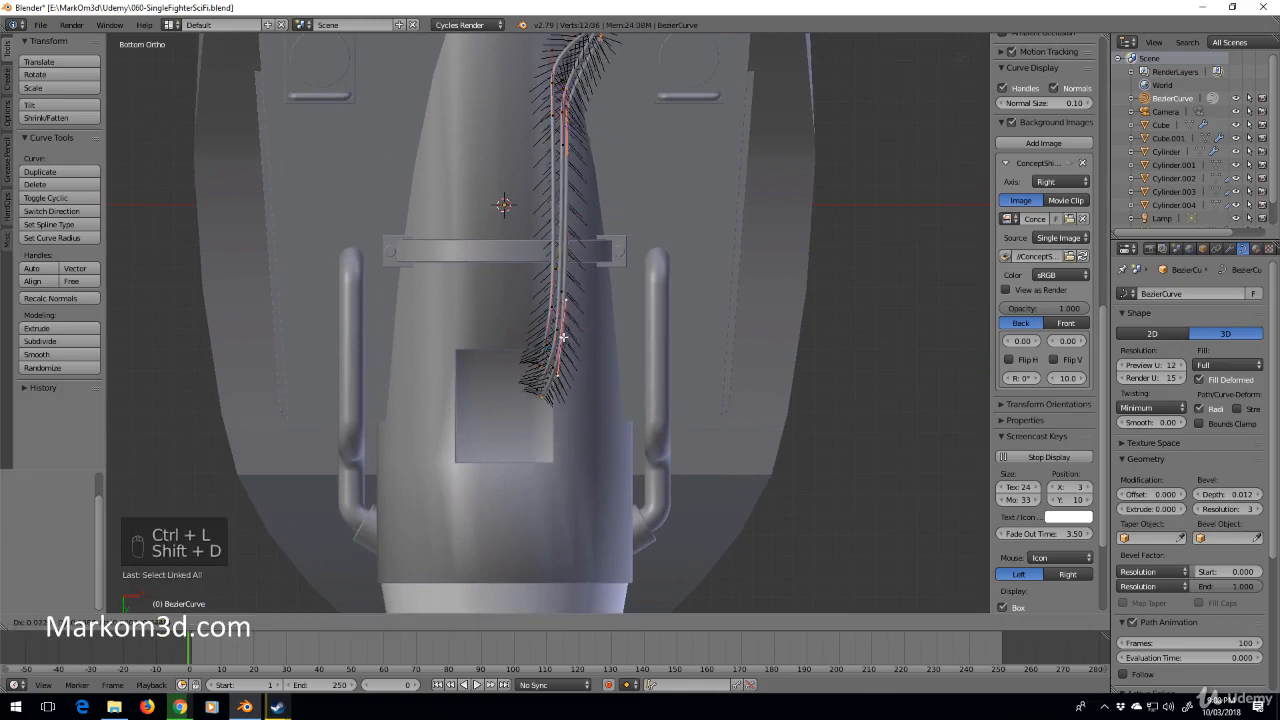
key("shift+d")
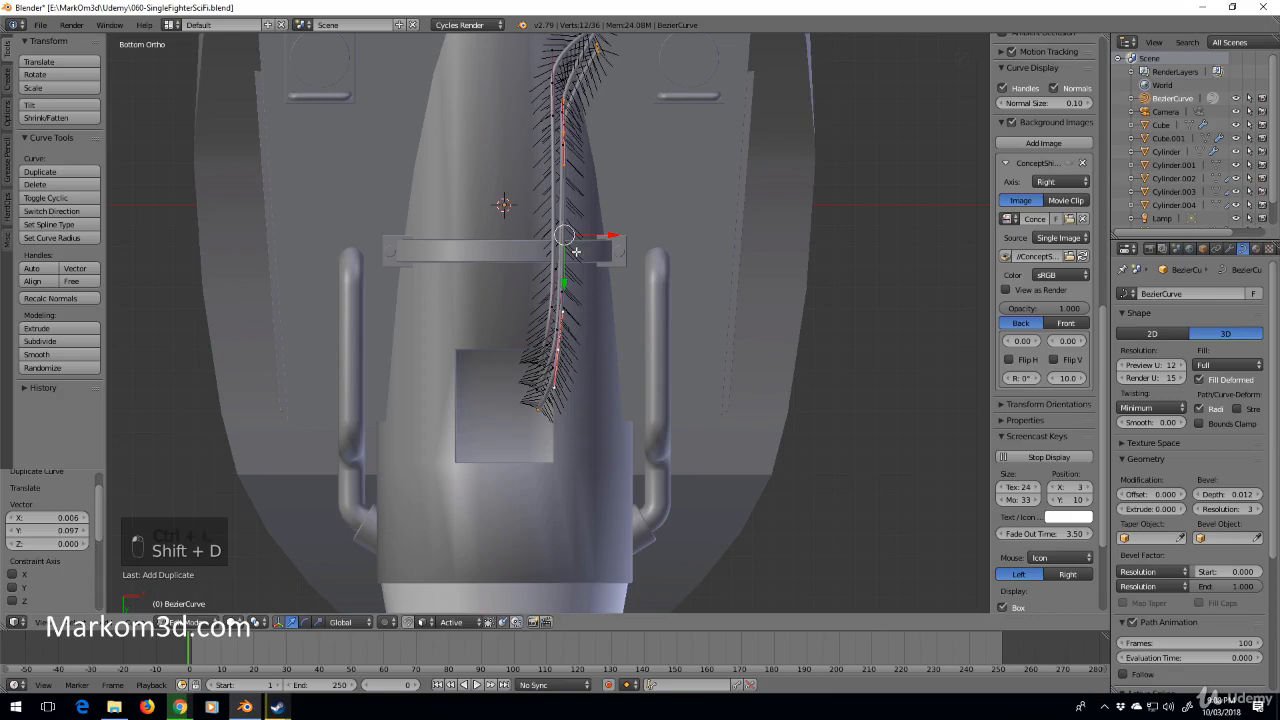
key("b")
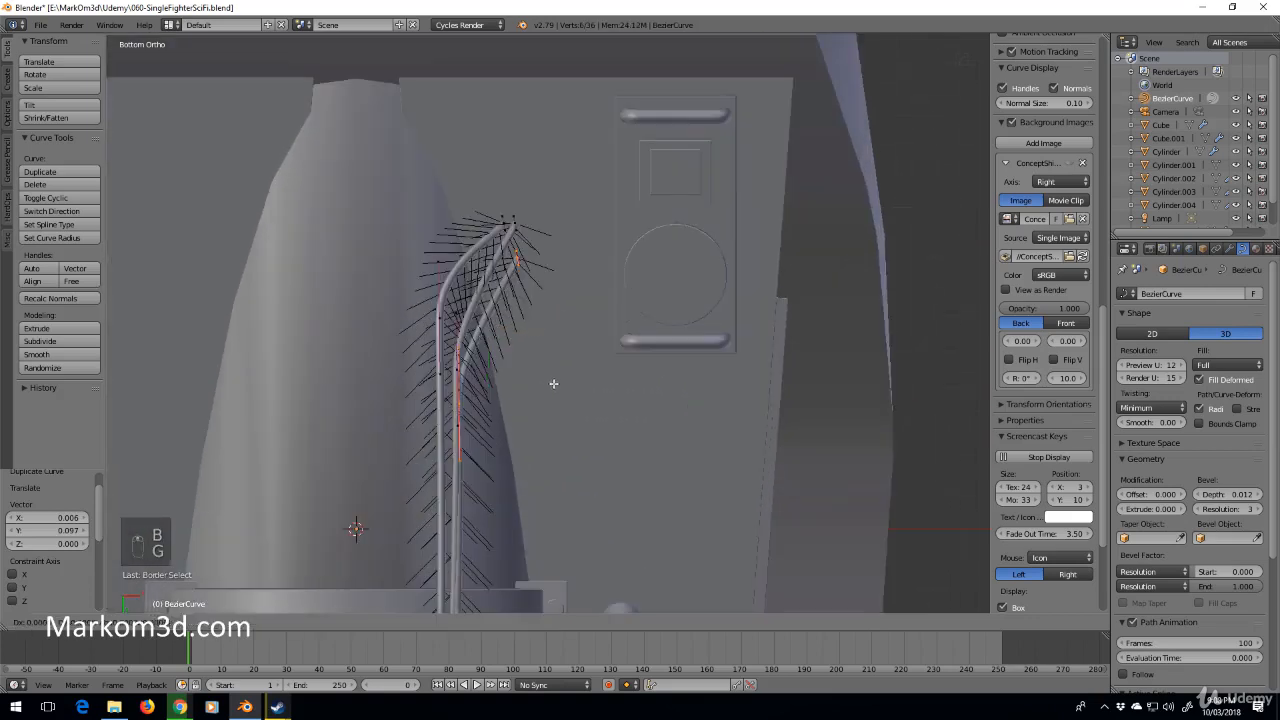
key("g")
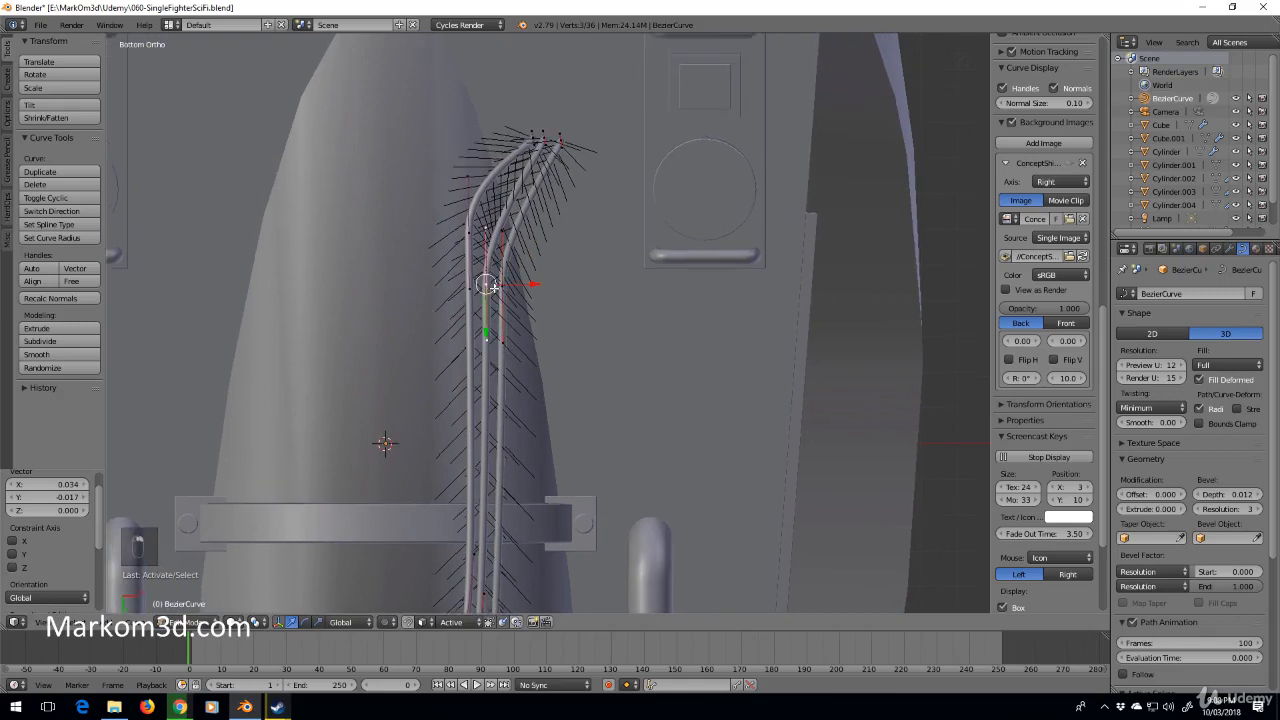
key("g")
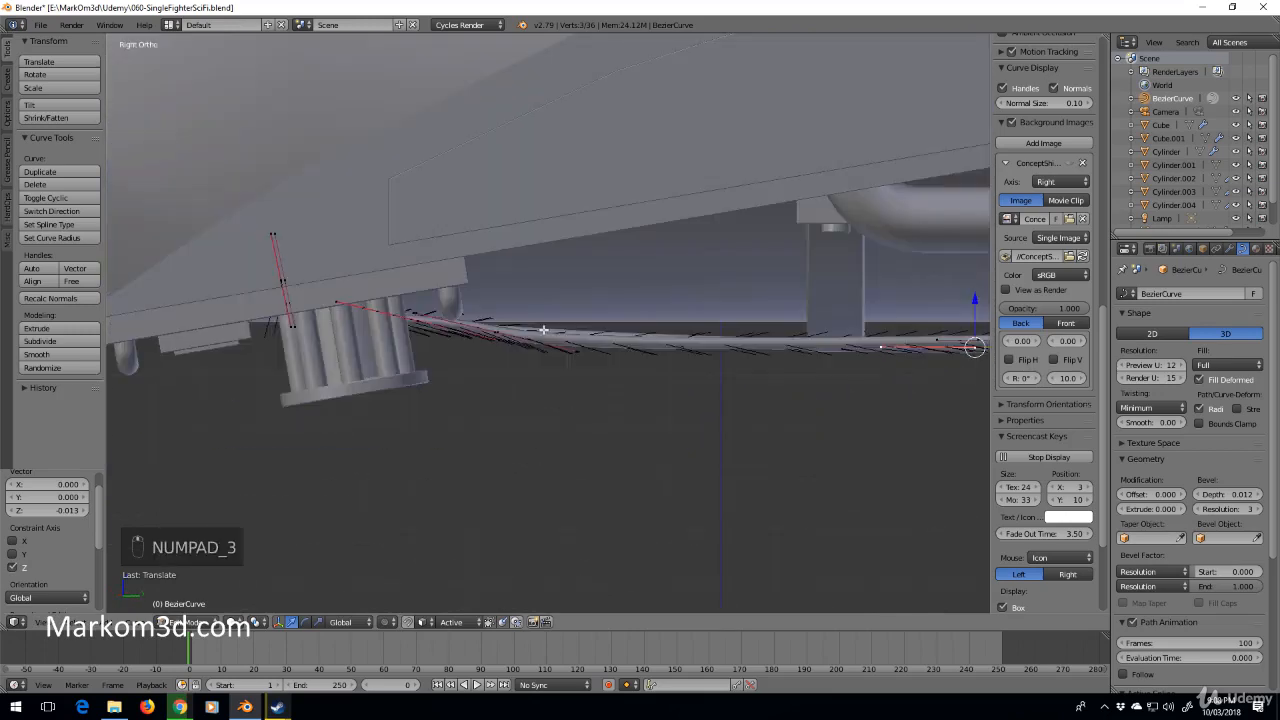
Add a cube at the world centre, shrink it and place it across the three pipes as a bracket.
key("Tab")
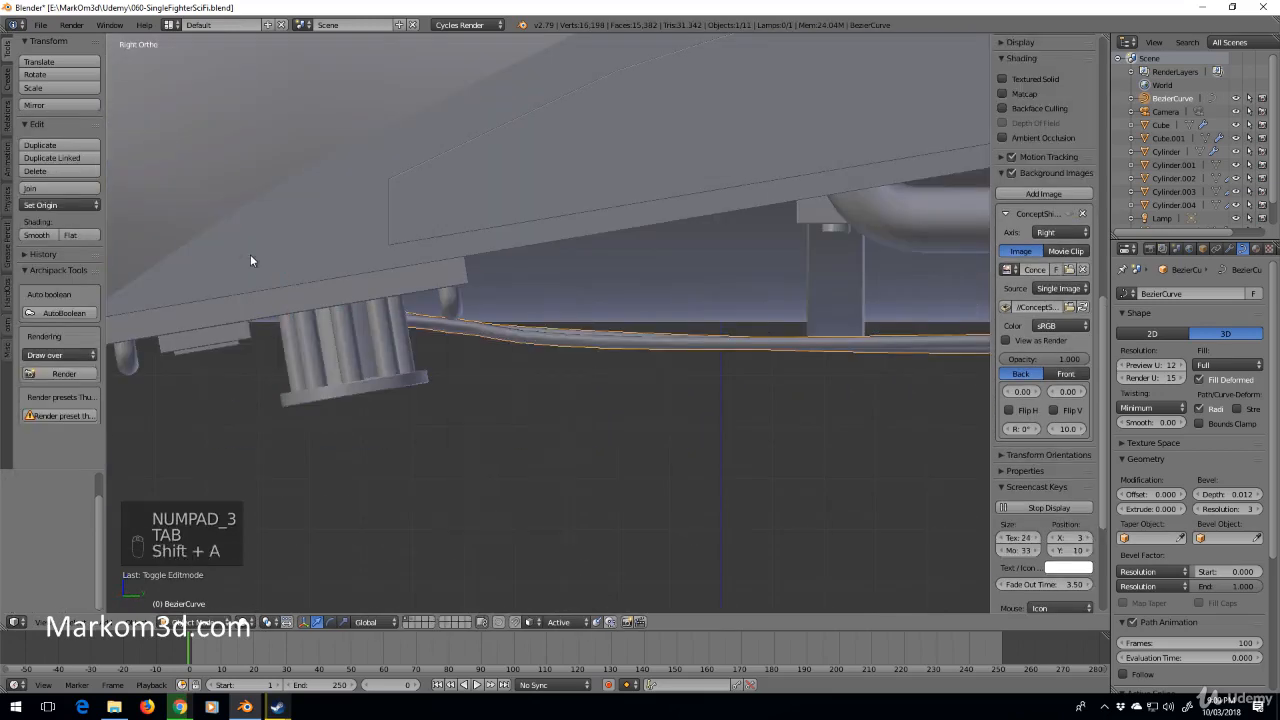
key("shift+s")
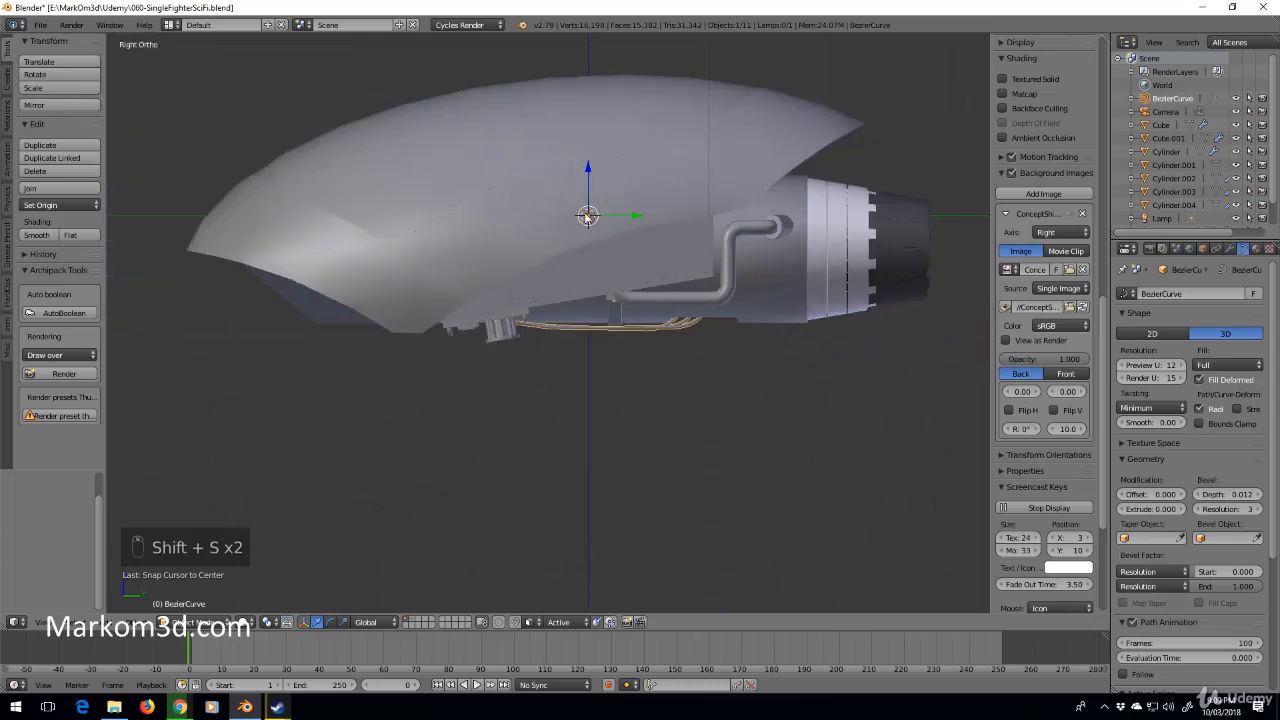
key("shift+a")
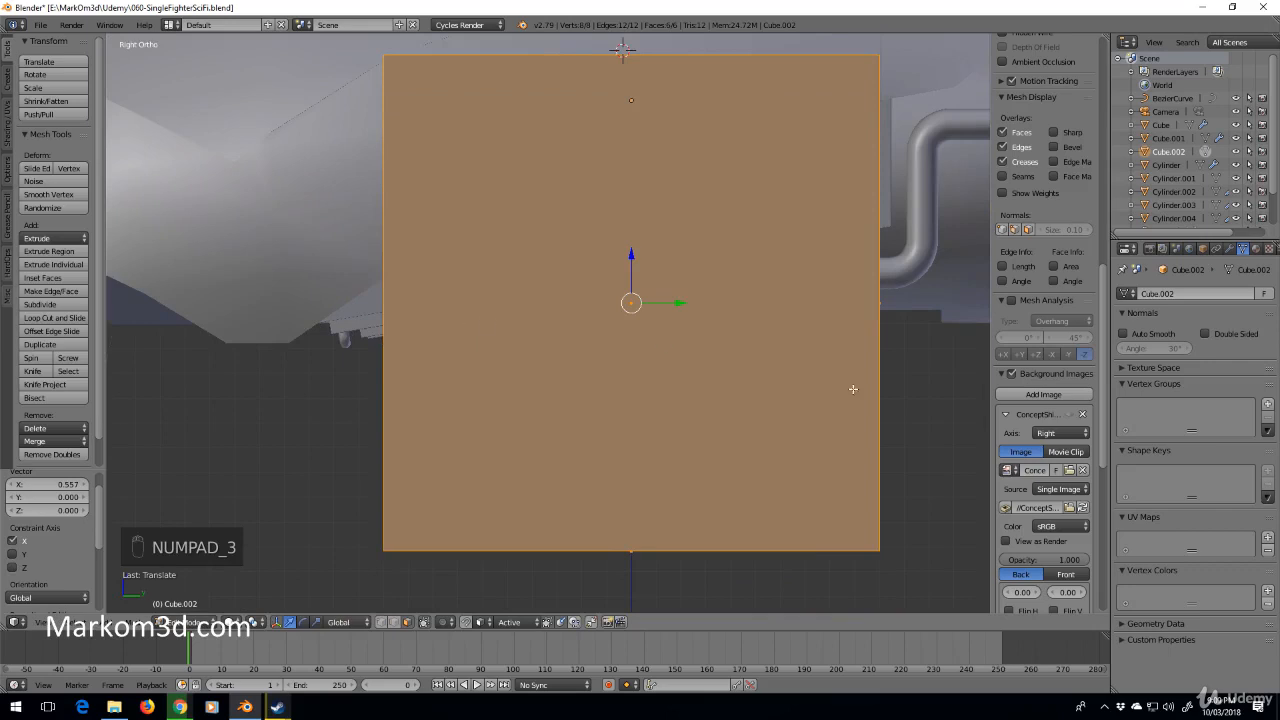
key("s")
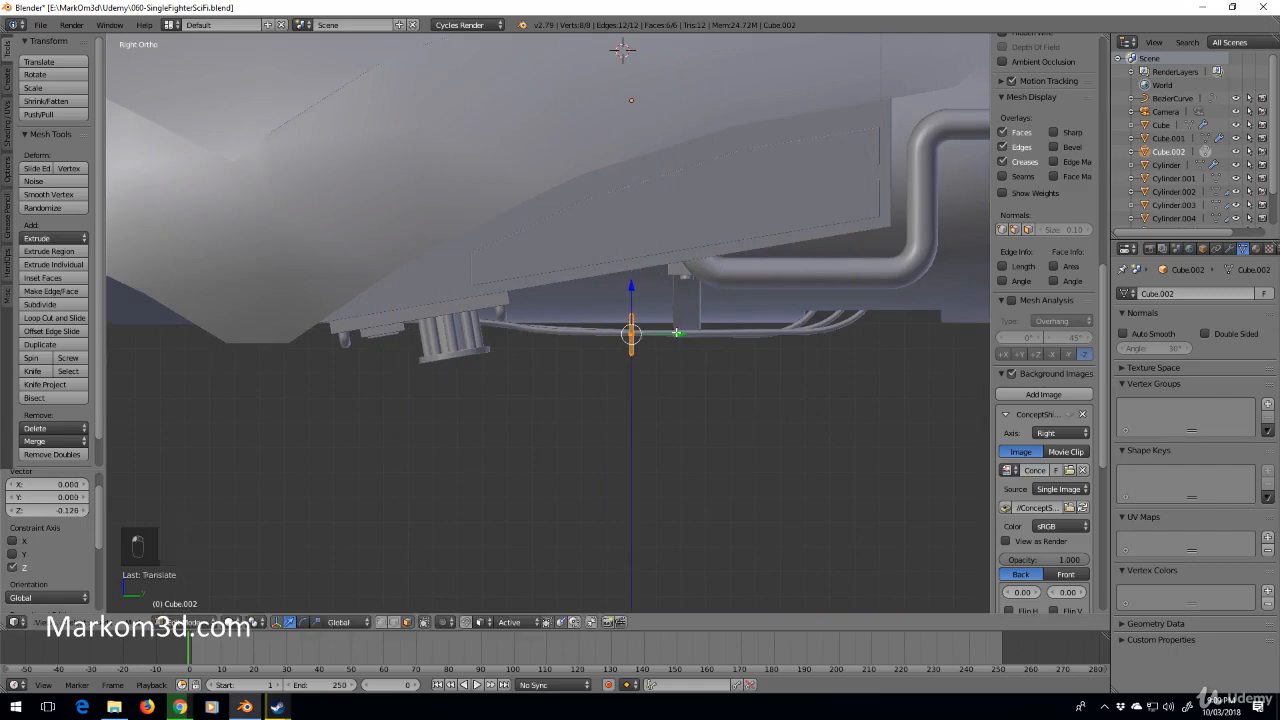
left_click_drag(630, 332, 575, 322)
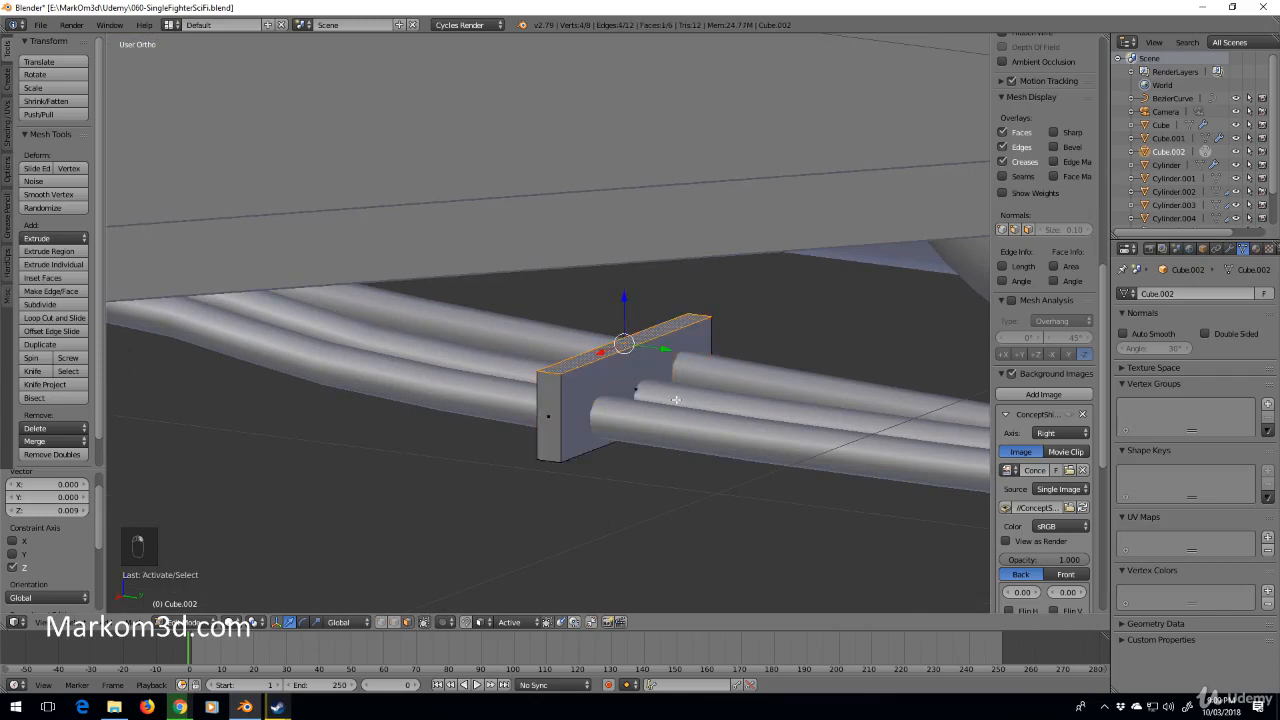
Extrude a narrower tapered top on the bracket and duplicate it into a second copy along Y.
key("e")
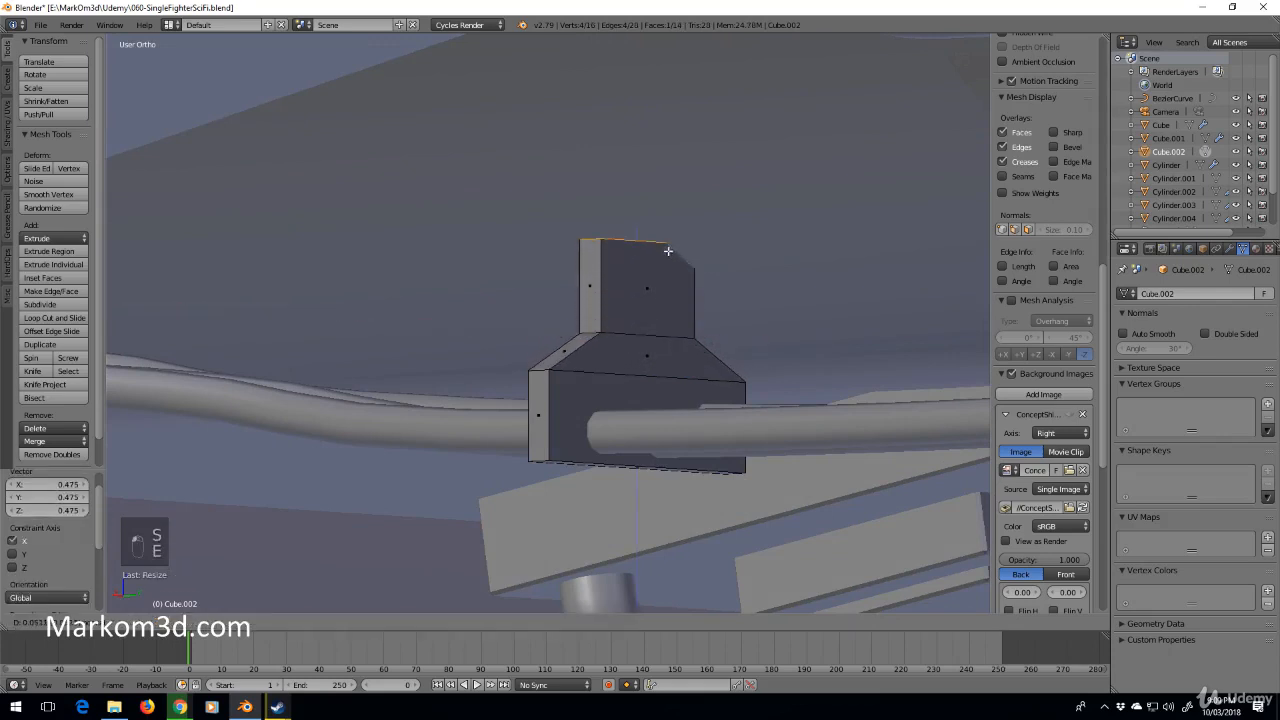
key("Tab")
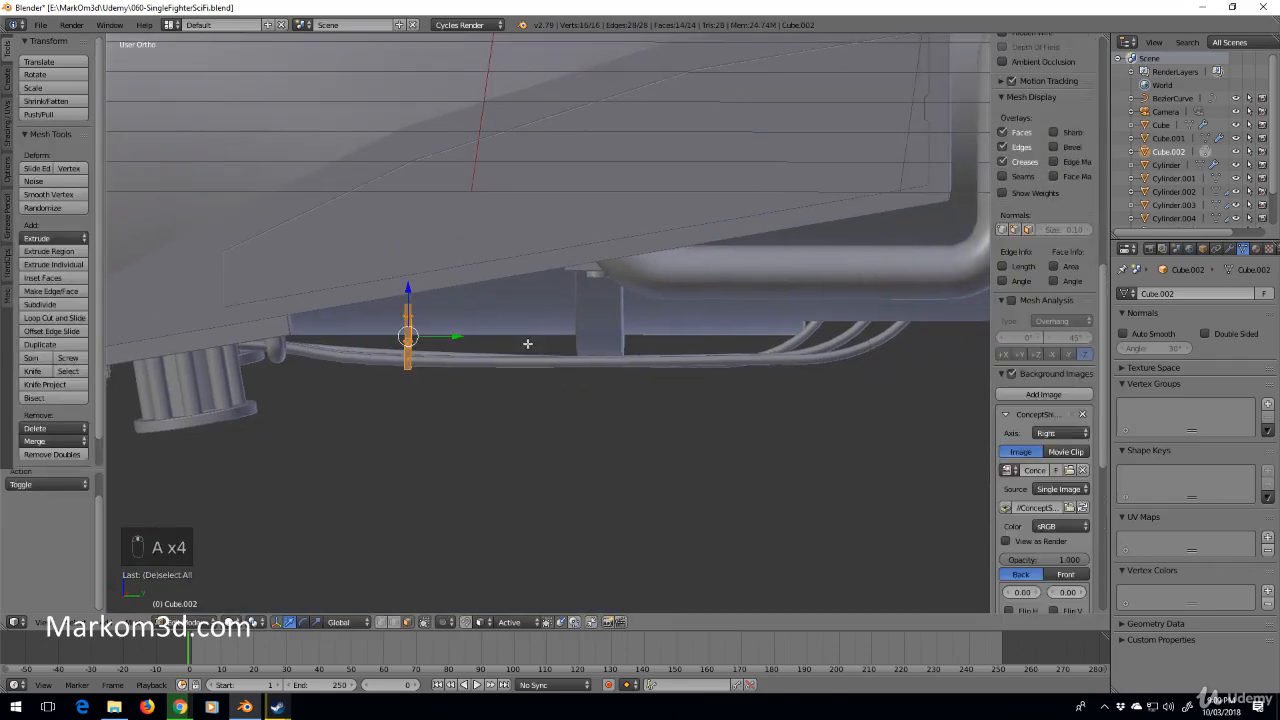
key("shift+d")
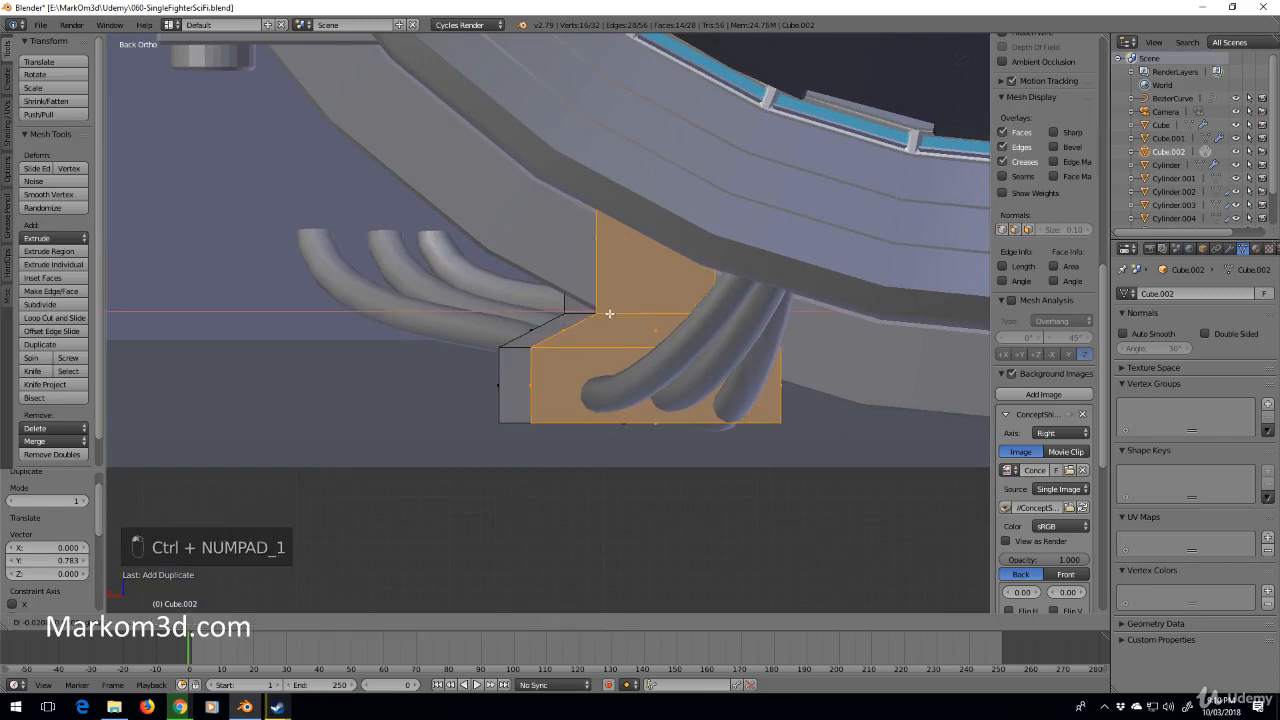
Lower the cable curve points on Z to pass through both brackets, then select Cube.002 for modifiers.
key("Tab")
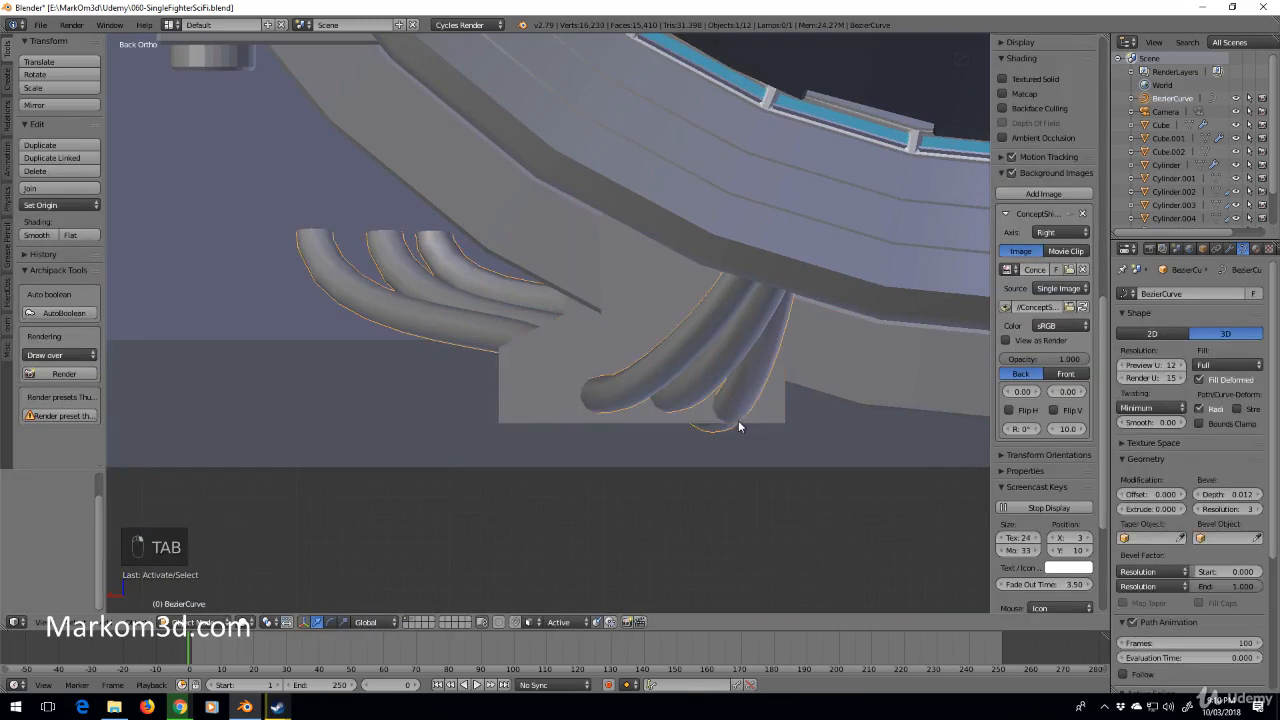
key("Tab")
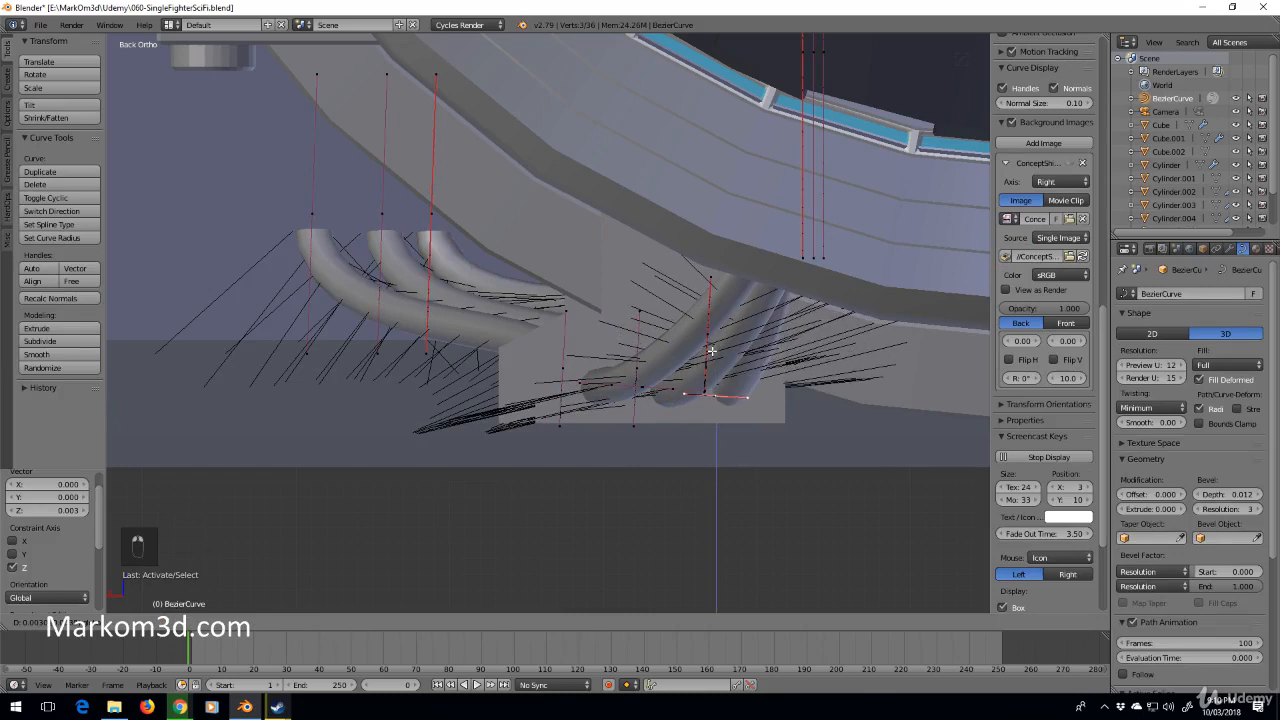
key("Tab")
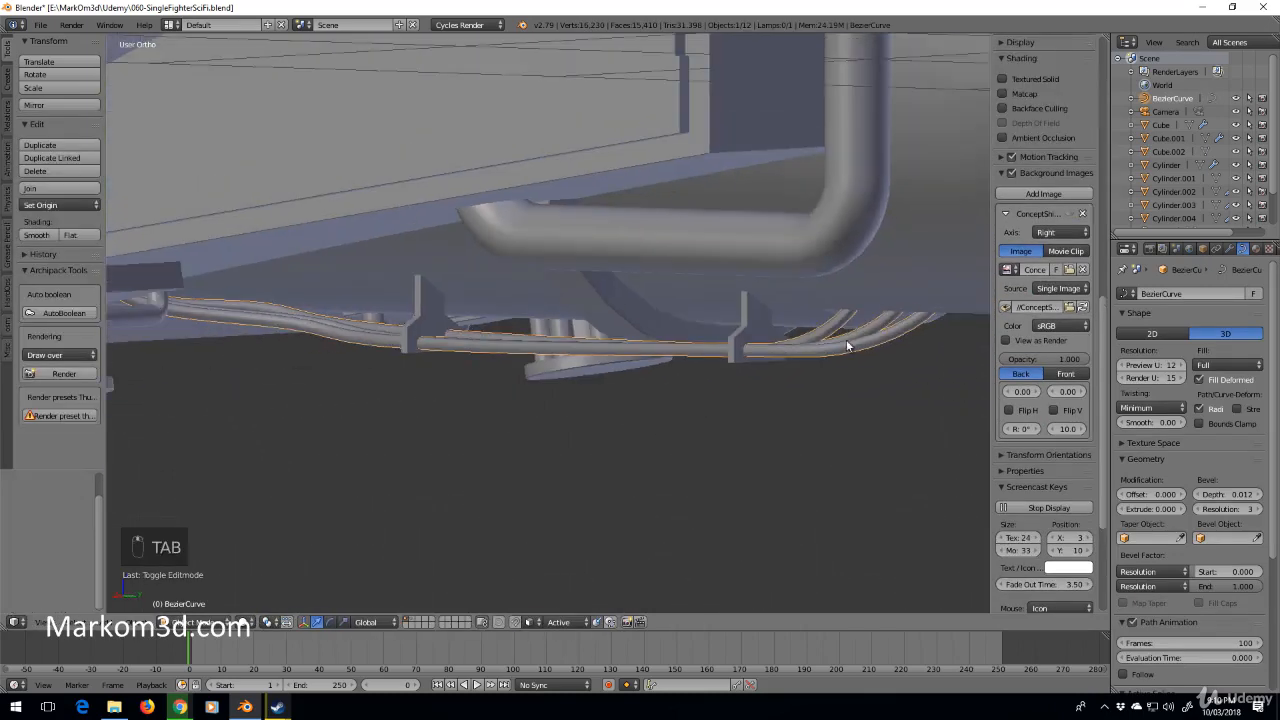
left_click(1144, 293)
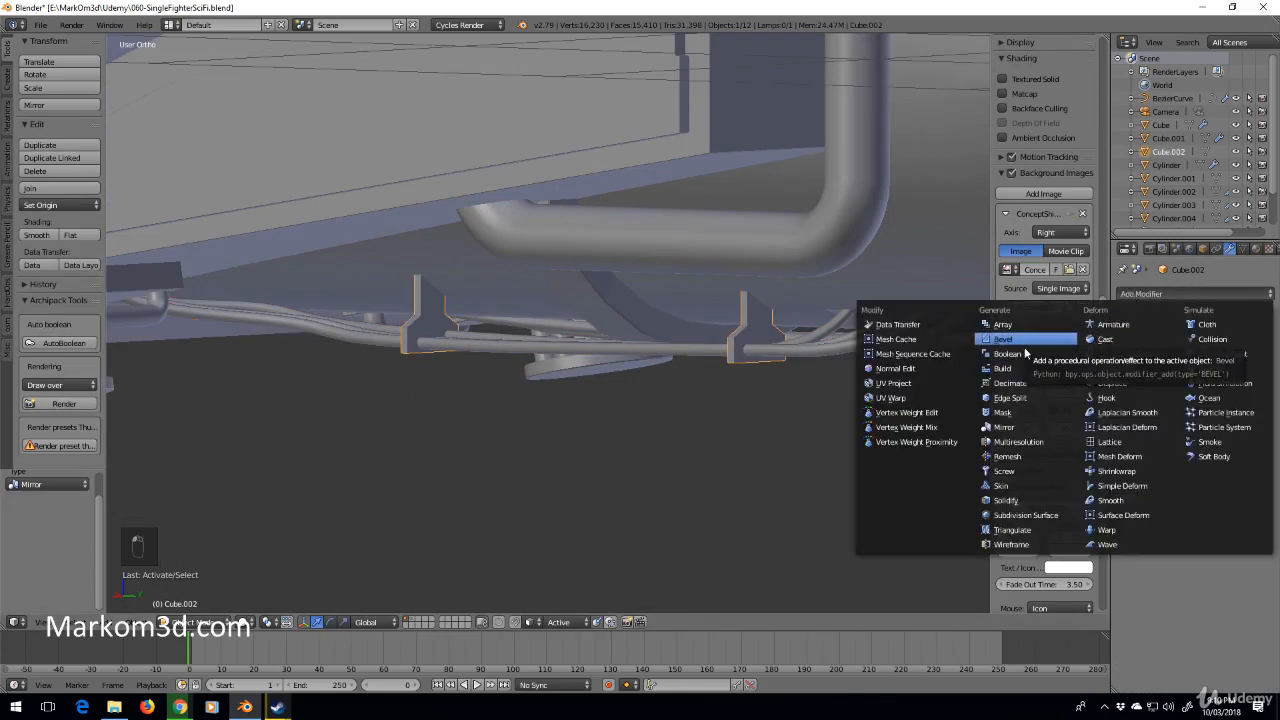
Give the bracket a Bevel modifier with Width 0.02 limited by Angle and inspect the underside.
left_click(1003, 338)
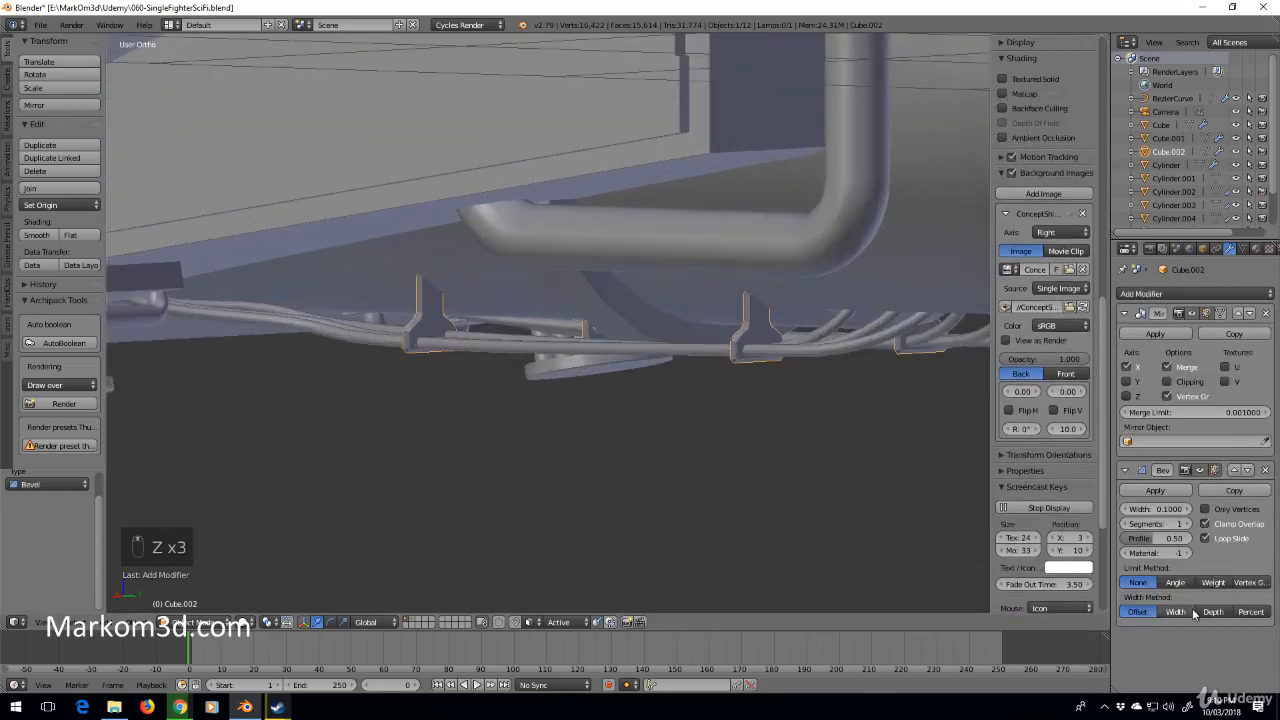
left_click(1175, 582)
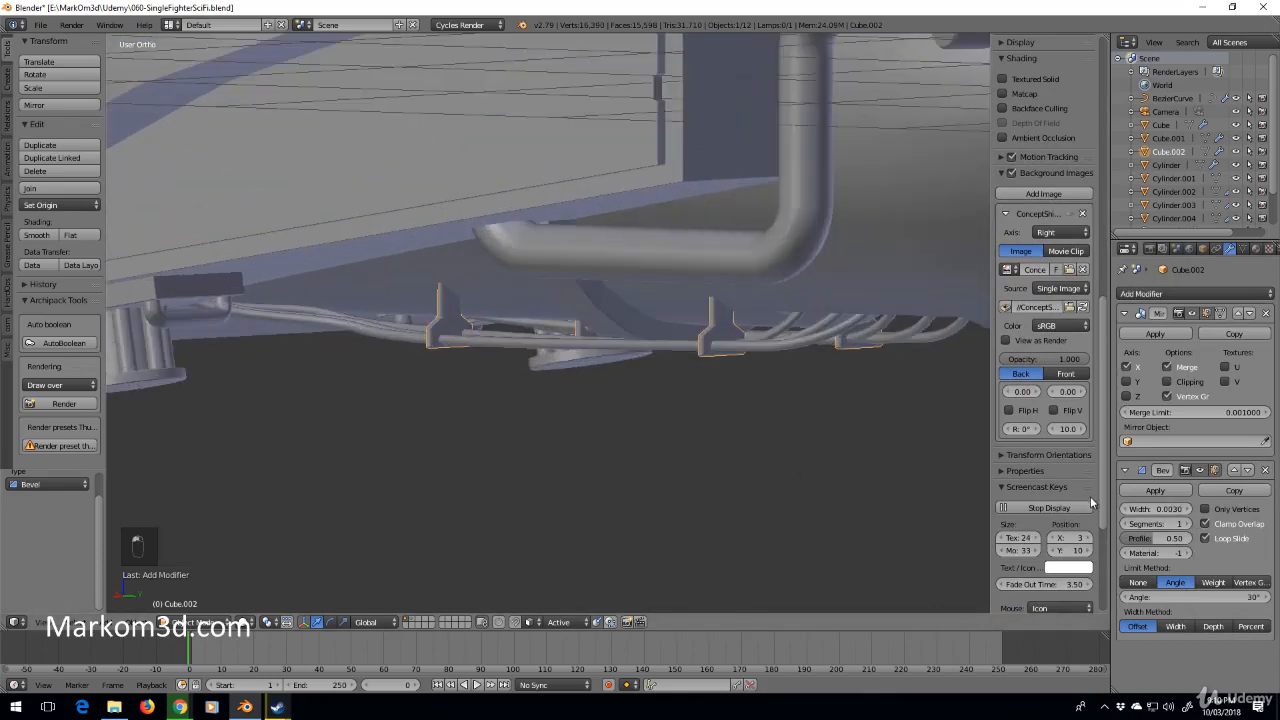
key("Tab")
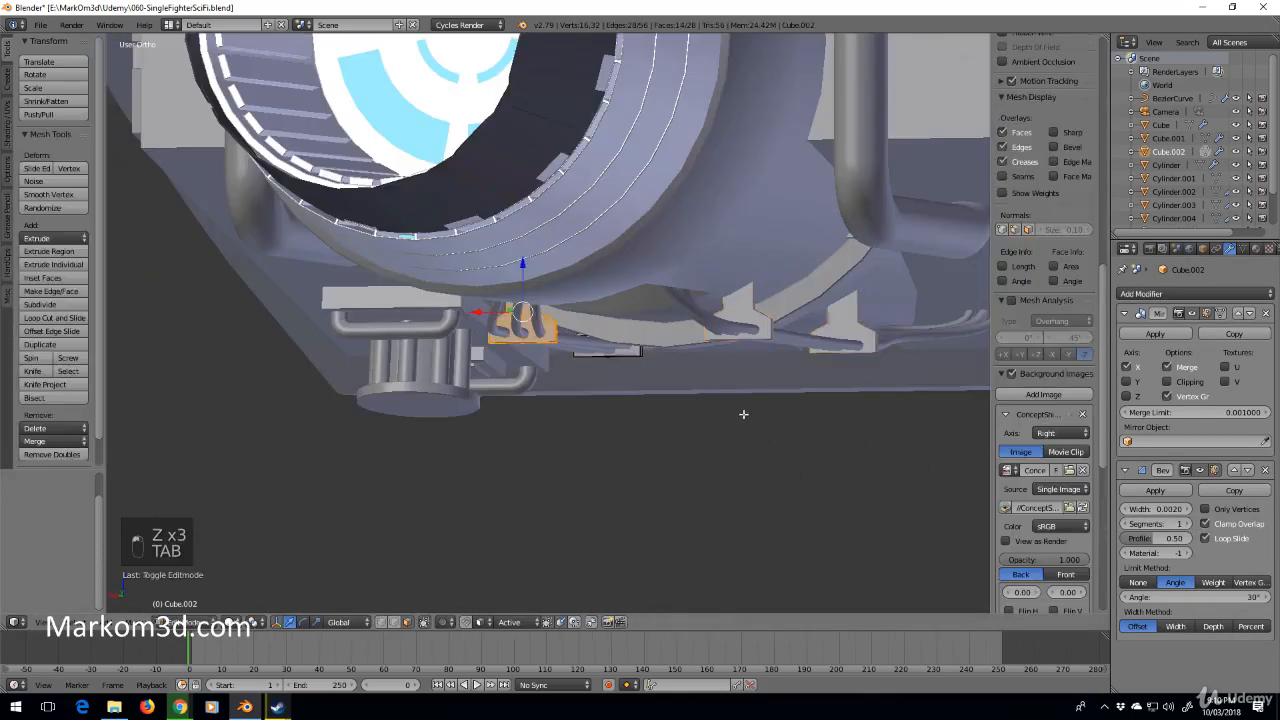
key("Tab")
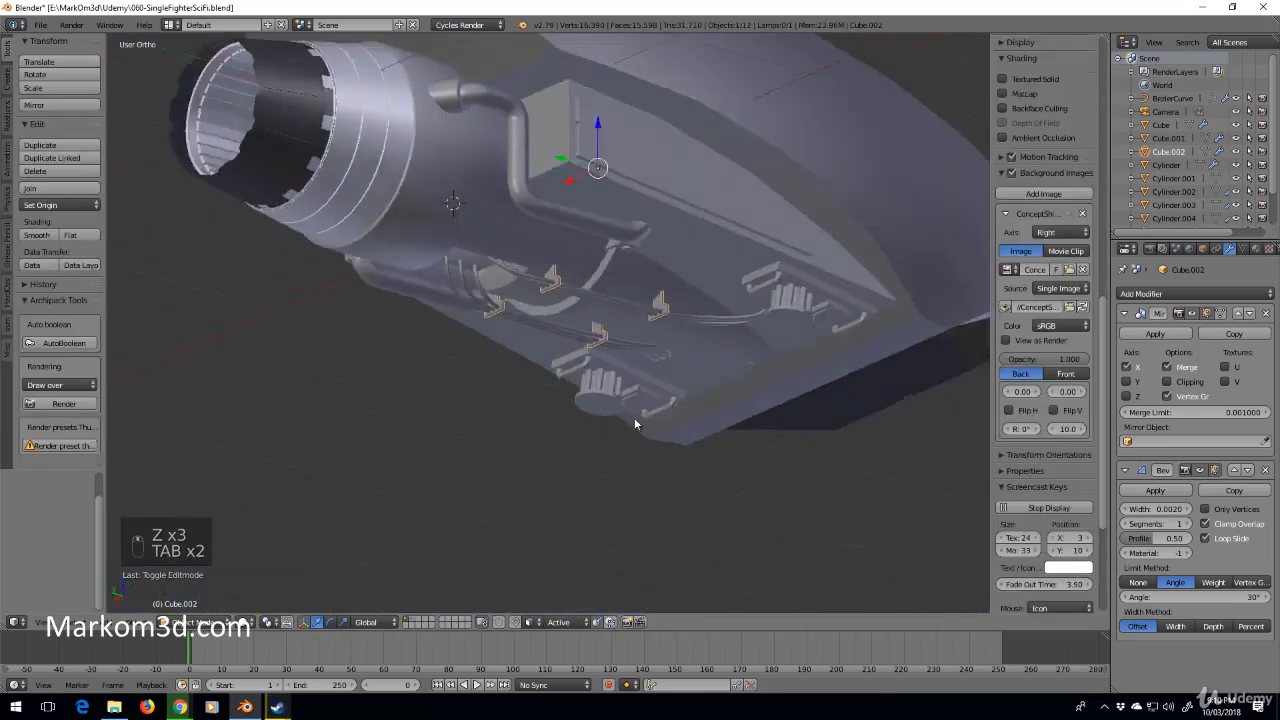
left_click_drag(635, 424, 742, 390)
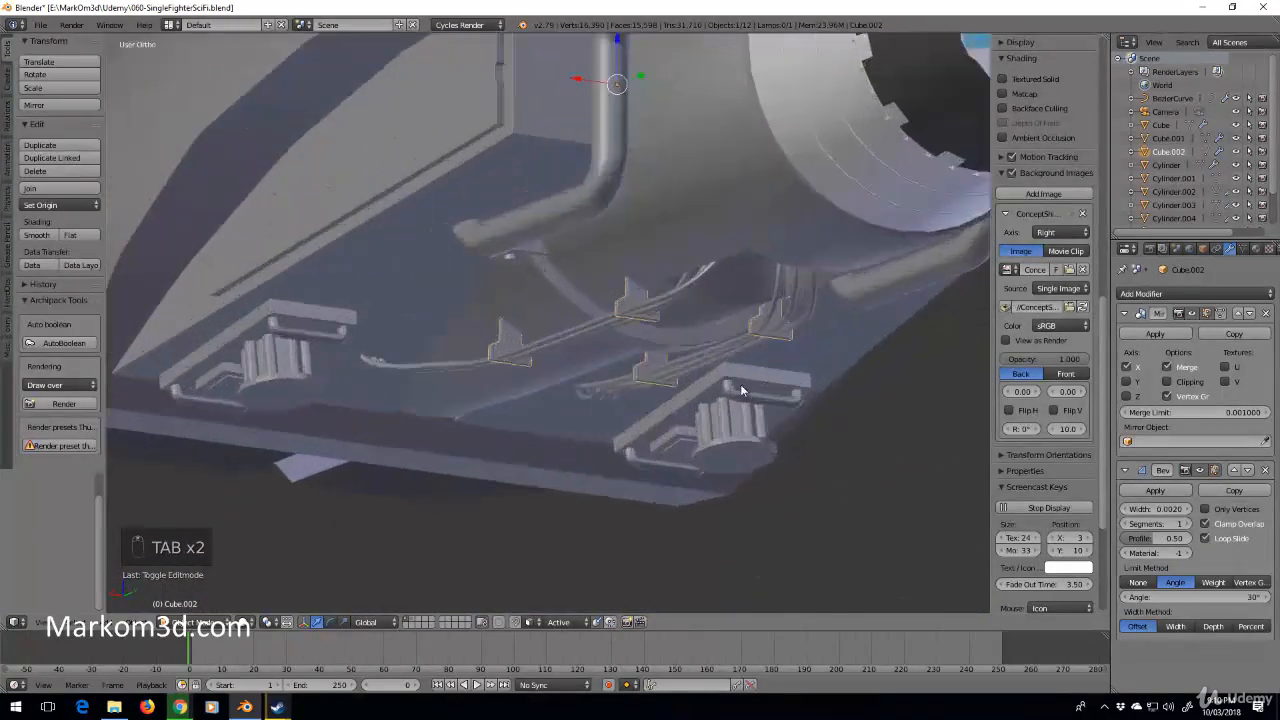